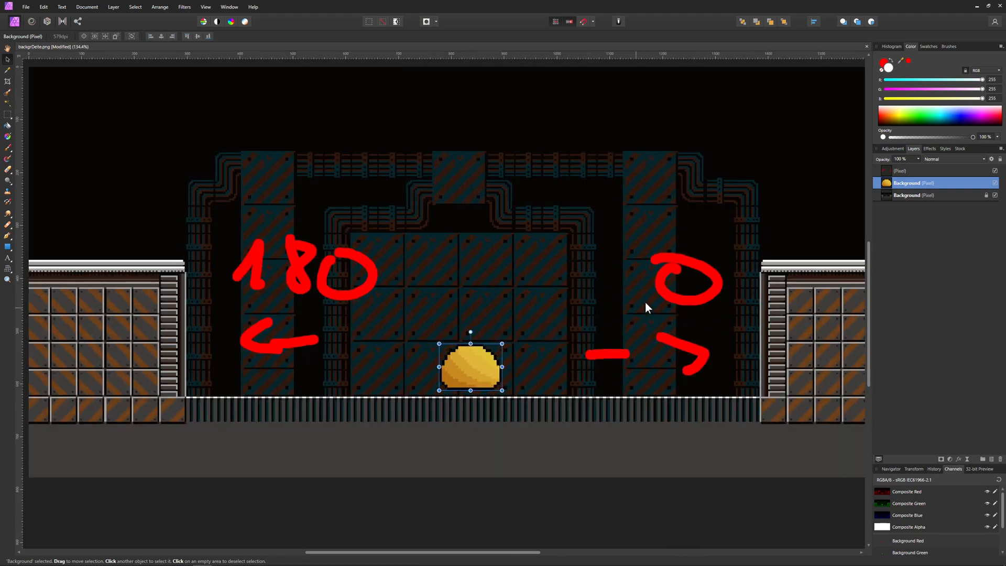
pyautogui.moveTo(490, 325)
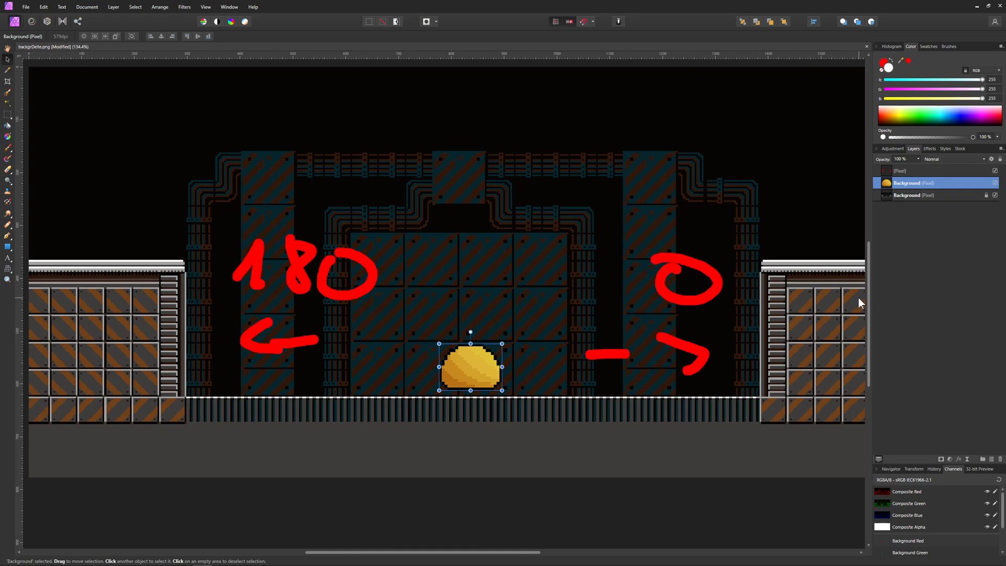
# - Drag the slime layer toward the left 180 arrow and back along the floor to show its direction
pyautogui.moveTo(470, 368); pyautogui.dragTo(256, 357)
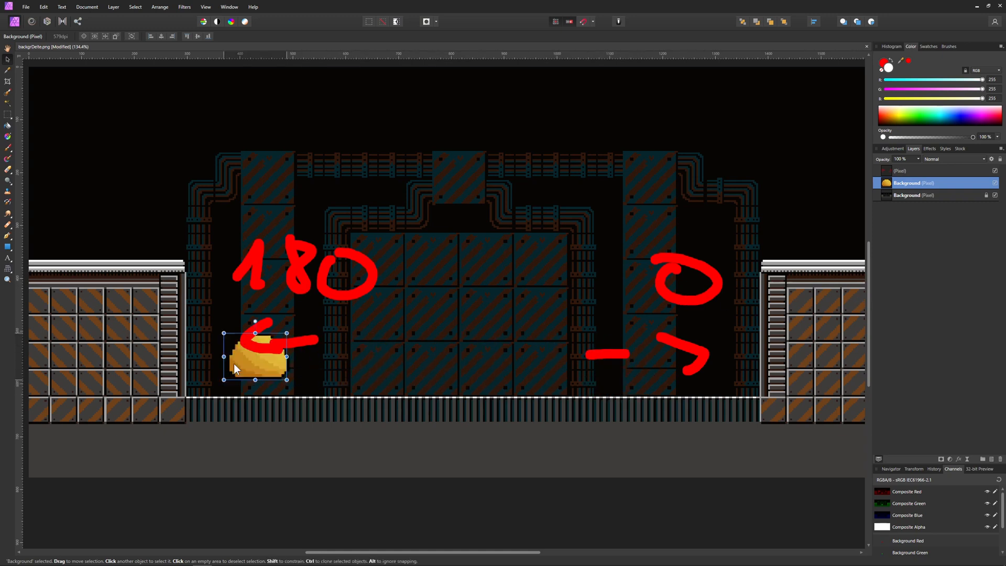
pyautogui.moveTo(257, 357); pyautogui.dragTo(463, 365)
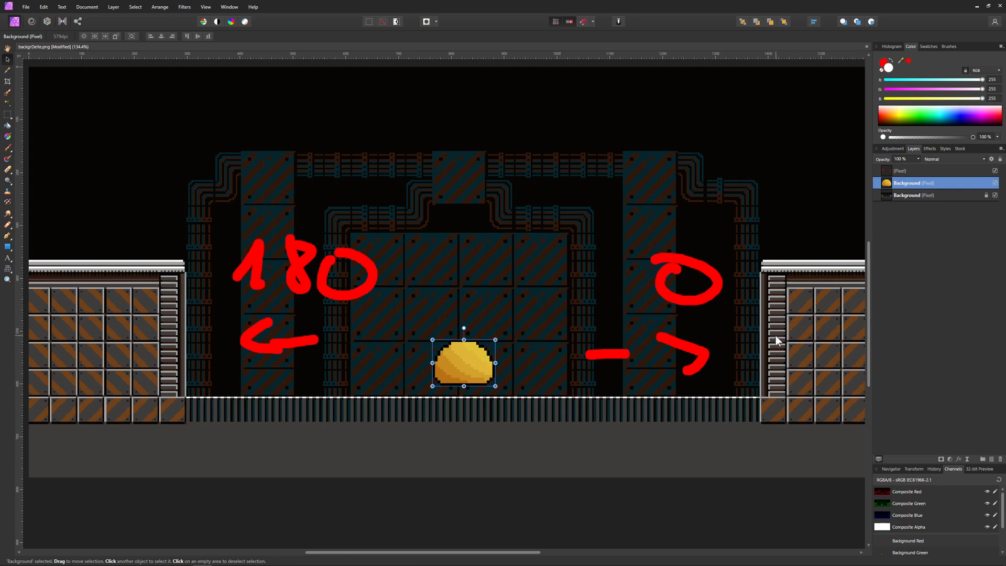
pyautogui.moveTo(573, 376)
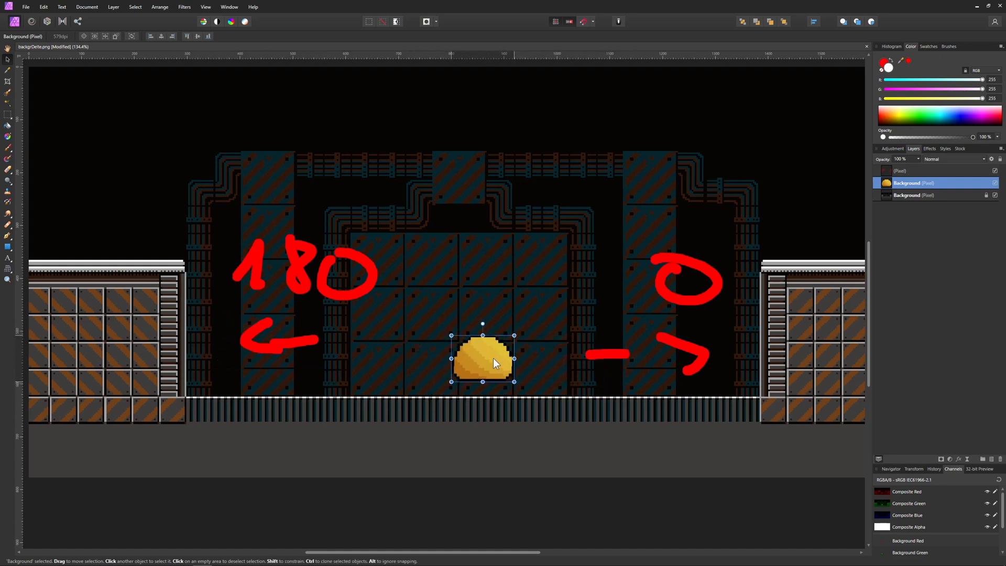
pyautogui.moveTo(482, 359); pyautogui.dragTo(459, 363)
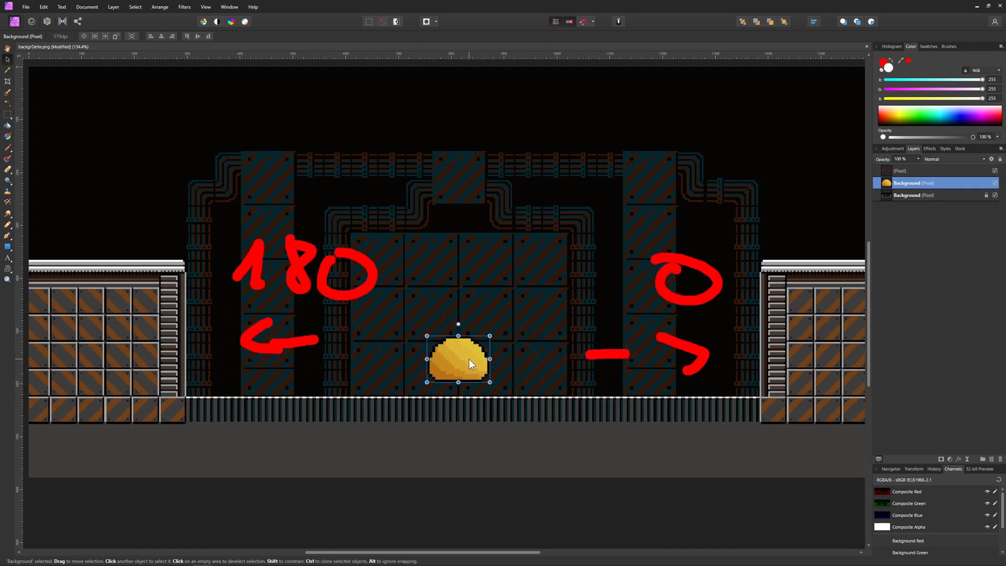
pyautogui.moveTo(458, 363); pyautogui.dragTo(396, 348)
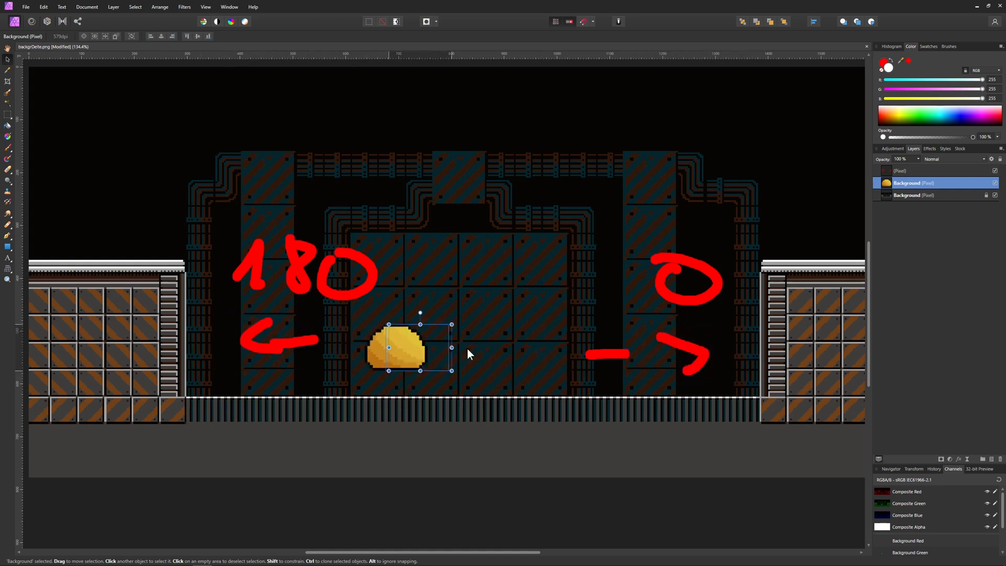
pyautogui.moveTo(397, 348); pyautogui.dragTo(469, 354)
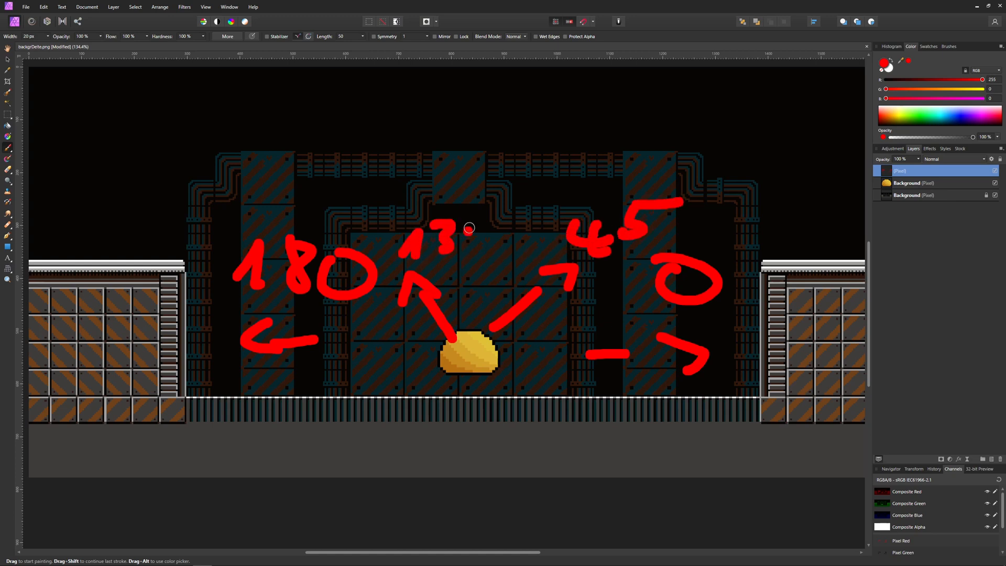
# - Sketch the red 135 angle label and mark a red dot on the slime
pyautogui.moveTo(469, 228); pyautogui.dragTo(499, 314)
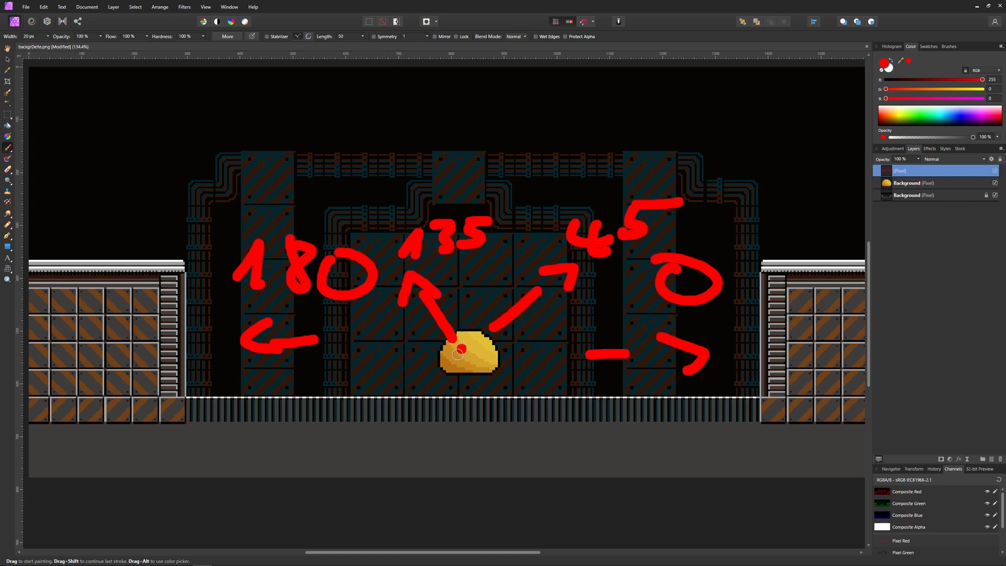
pyautogui.click(475, 349)
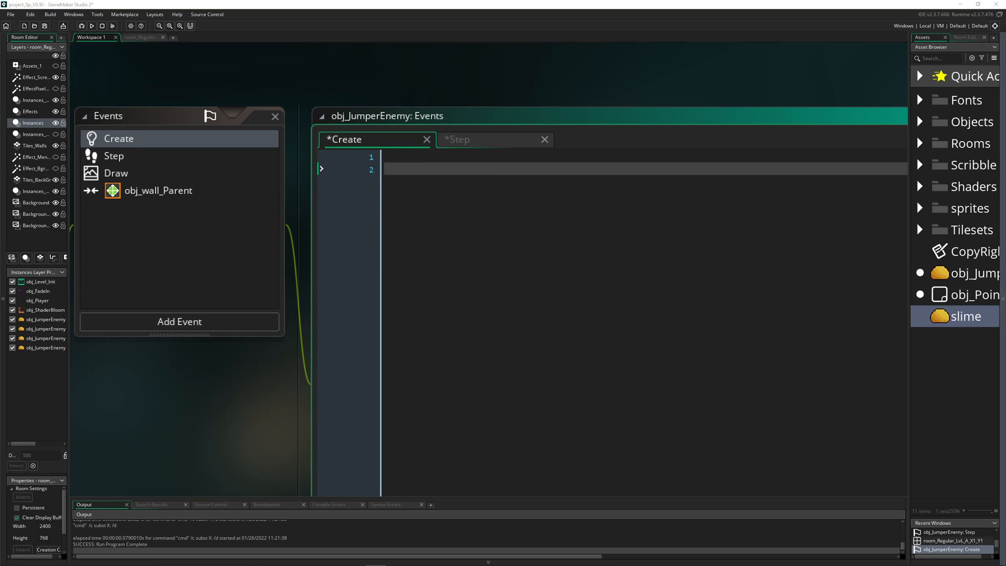
# - Add jumpTimer = 180; below the direction and speed settings in the Create event
pyautogui.press('enter')
pyautogui.write('speed = 1;')
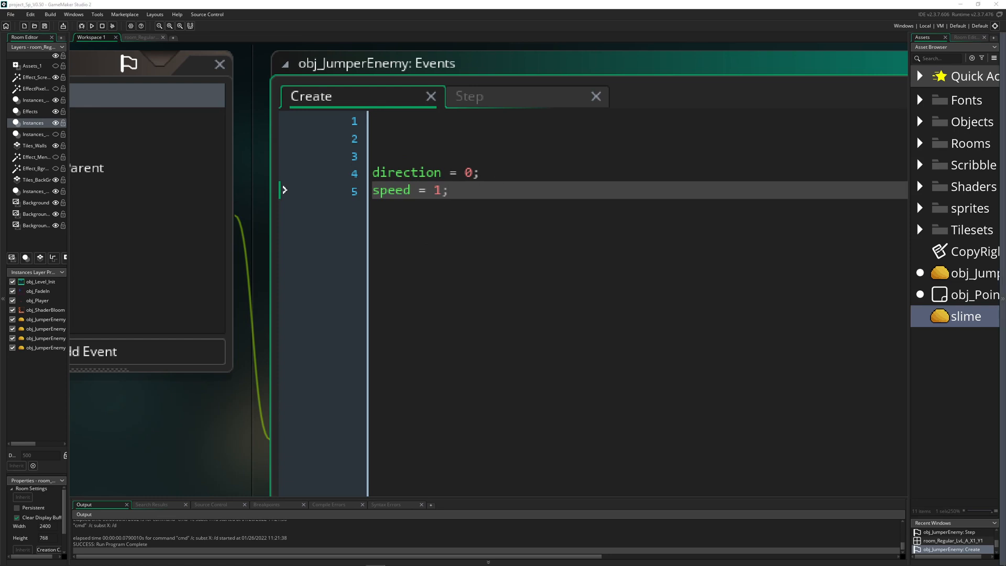
pyautogui.press('enter')
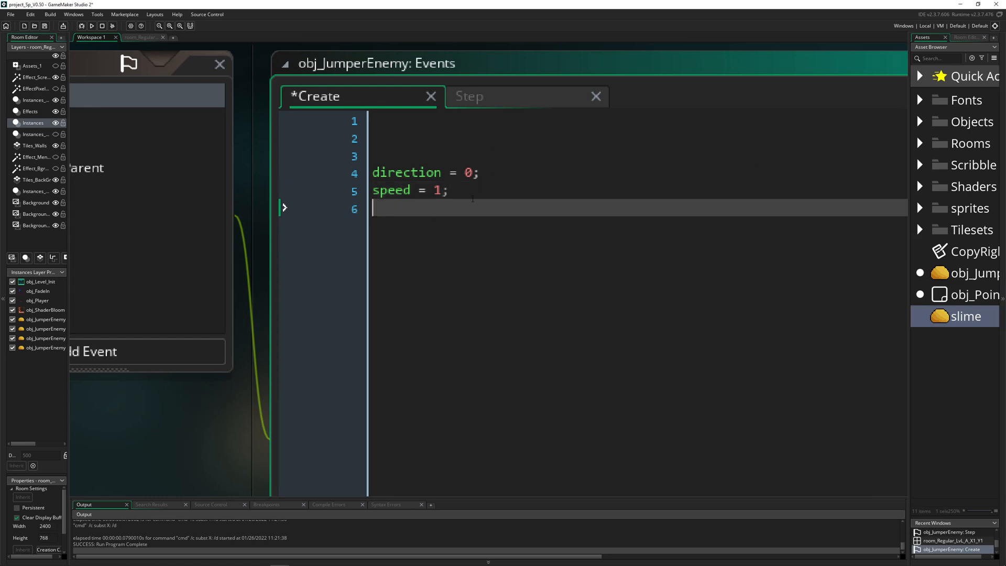
pyautogui.write('jumpTimer = 180;')
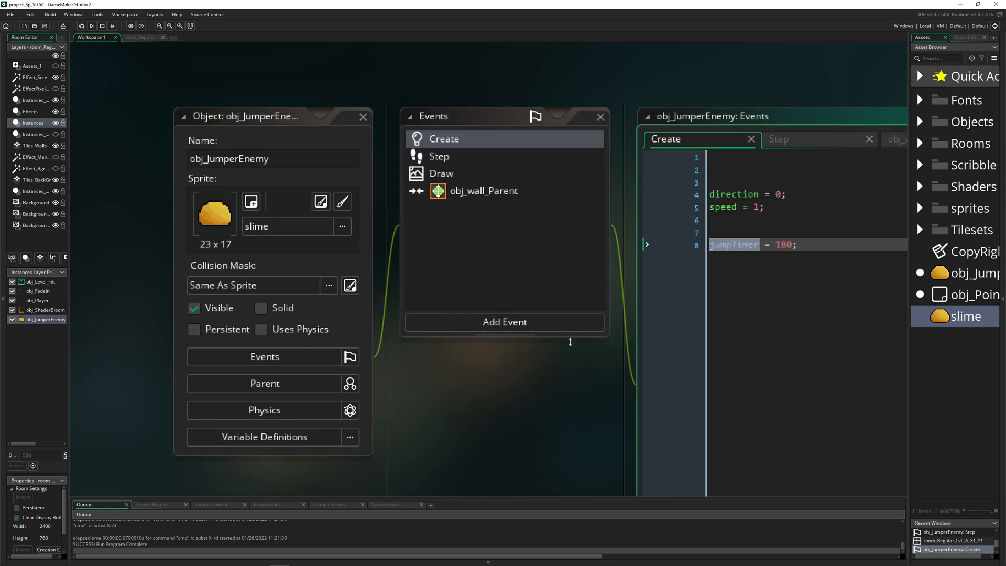
pyautogui.doubleClick(965, 316)
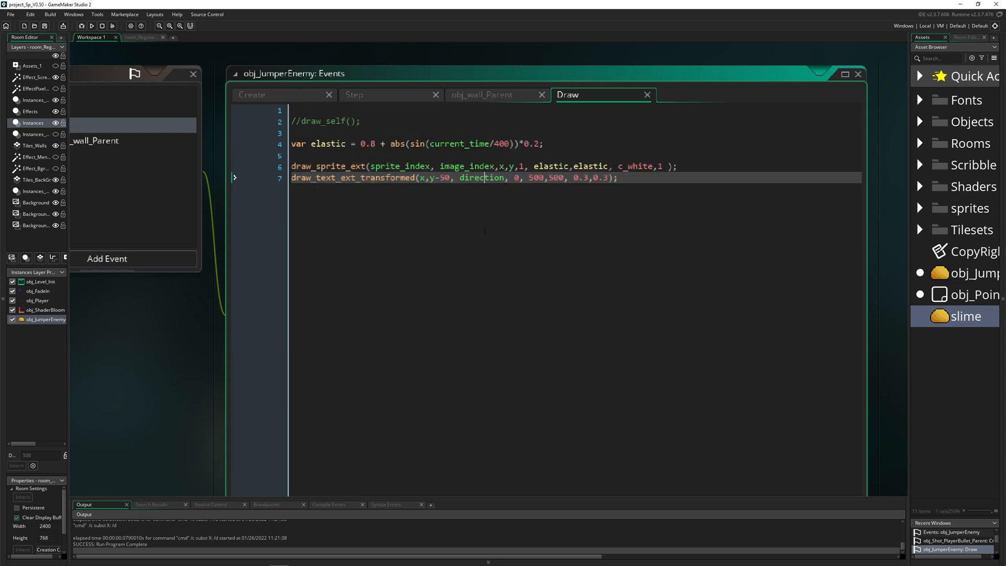
# - Close the Draw and obj_wall_Parent collision event code, leaving Create open
pyautogui.click(647, 94)
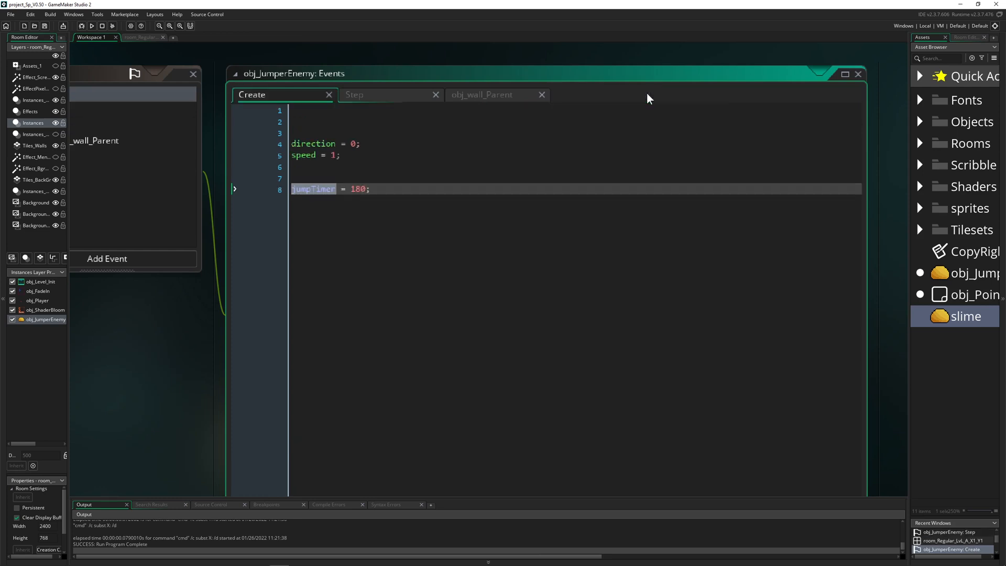
pyautogui.moveTo(476, 99)
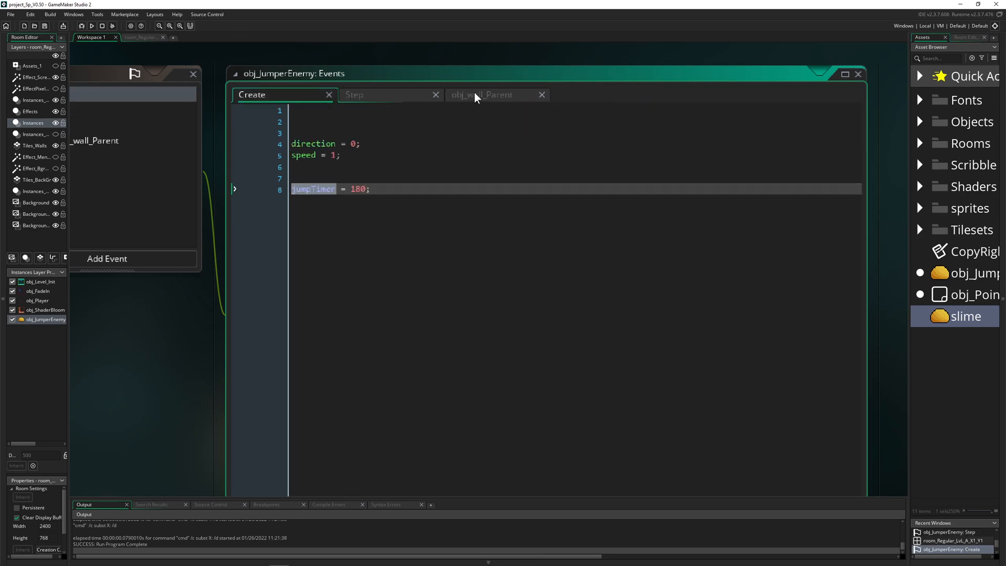
pyautogui.click(542, 95)
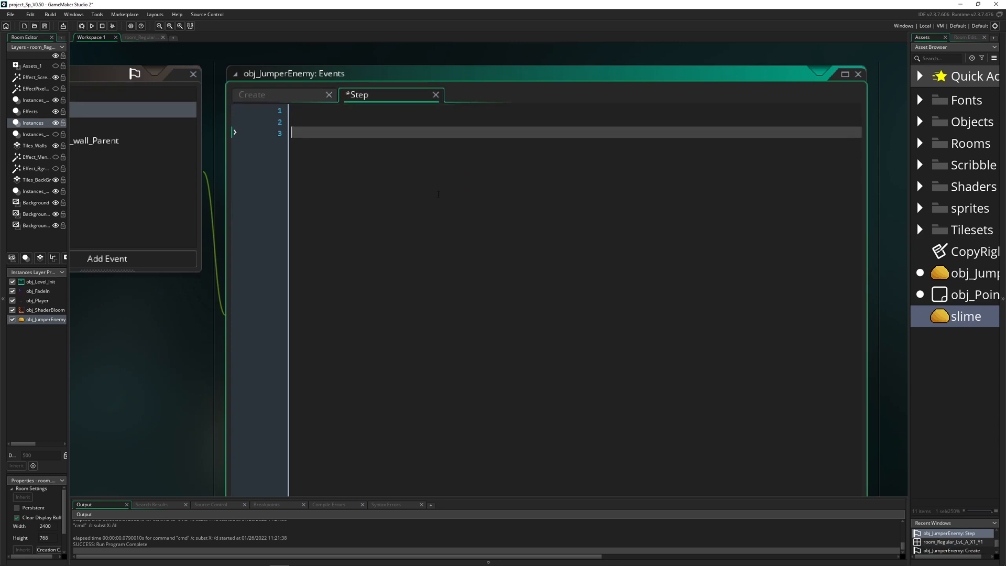
# - Write jumpTimer--; and an if (jumpTimer <= 0) block resetting it to irandom_range(120,180)
pyautogui.write('jumpTimer')
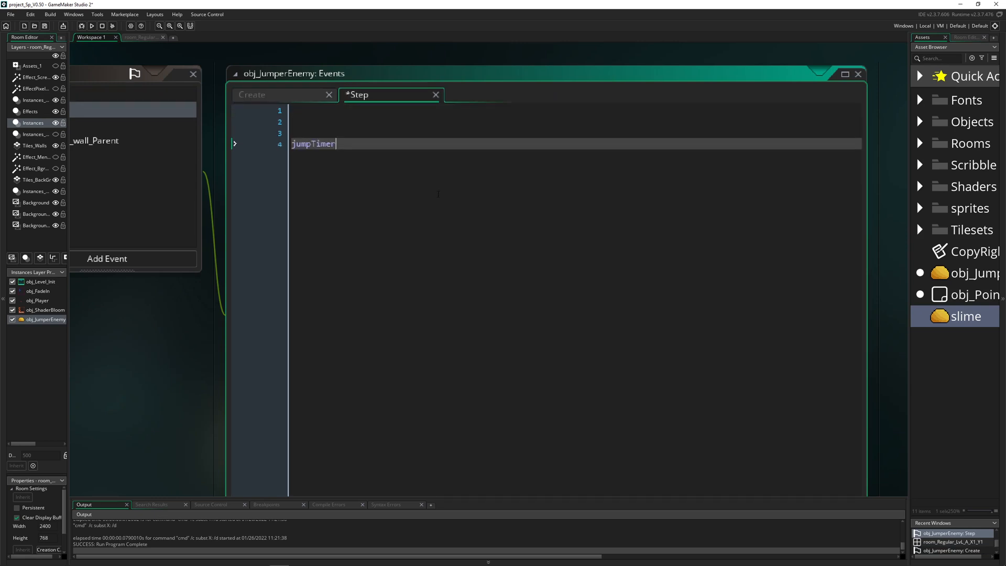
pyautogui.write('--;')
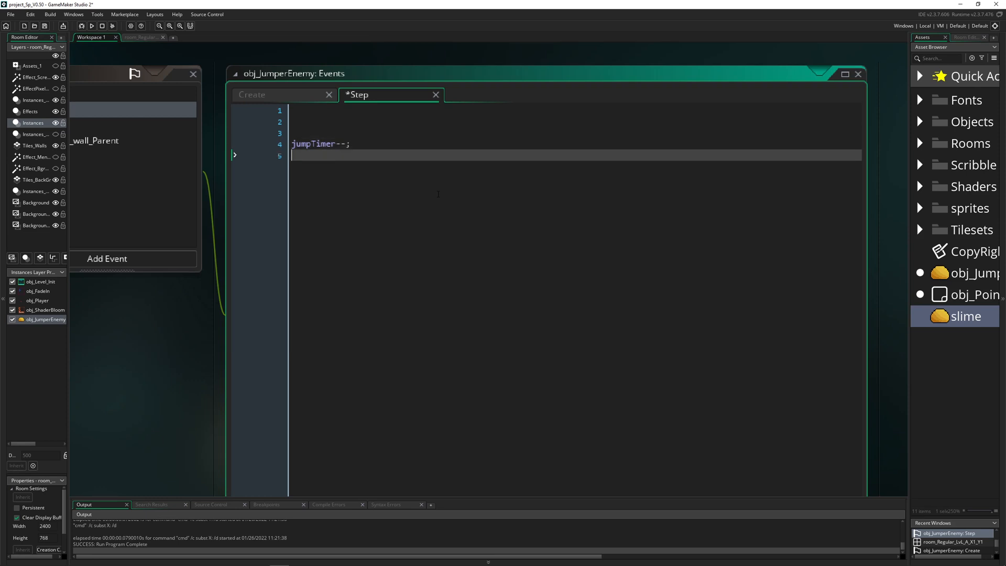
pyautogui.write('jumpTimer')
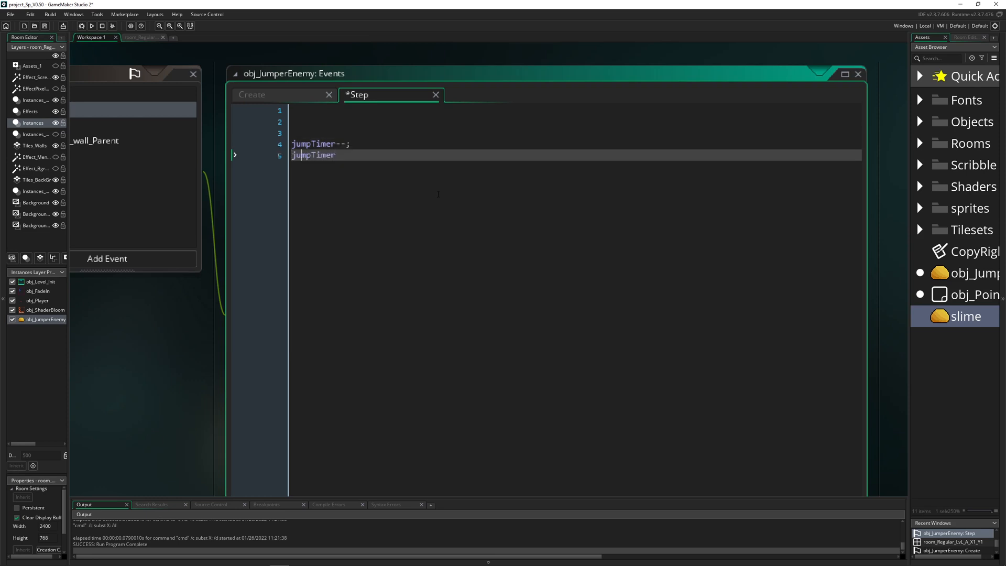
pyautogui.write('if')
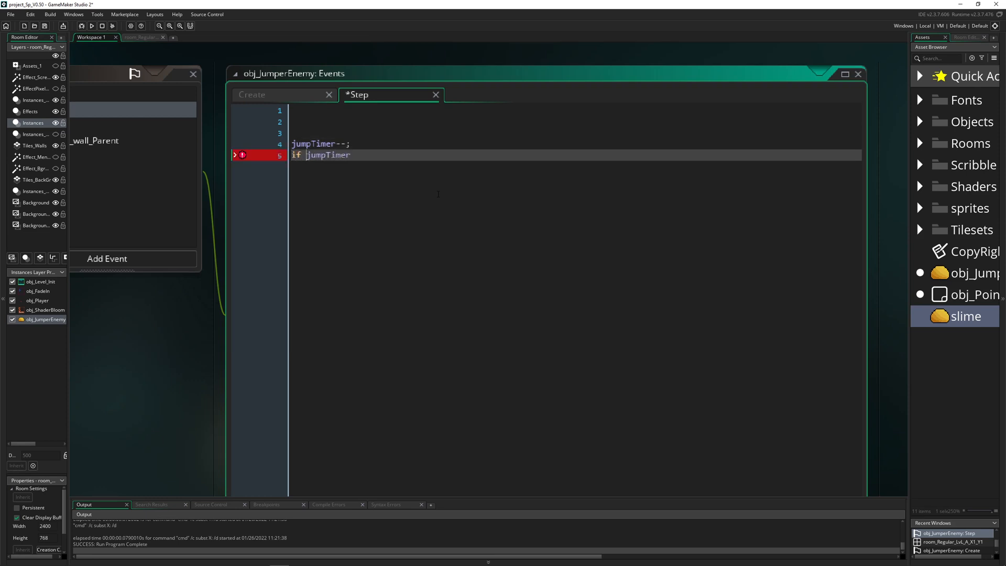
pyautogui.write('(')
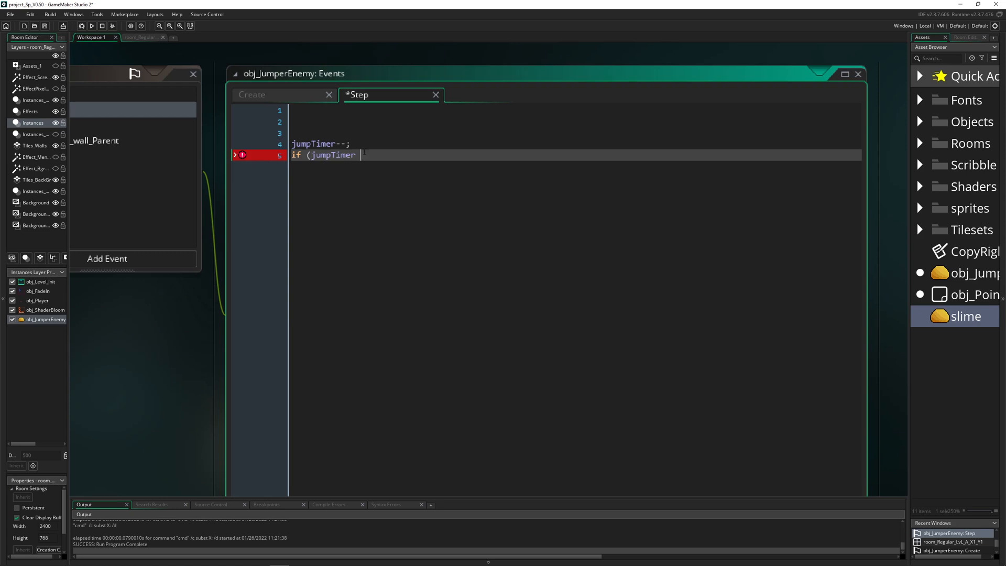
pyautogui.write('<= 0')
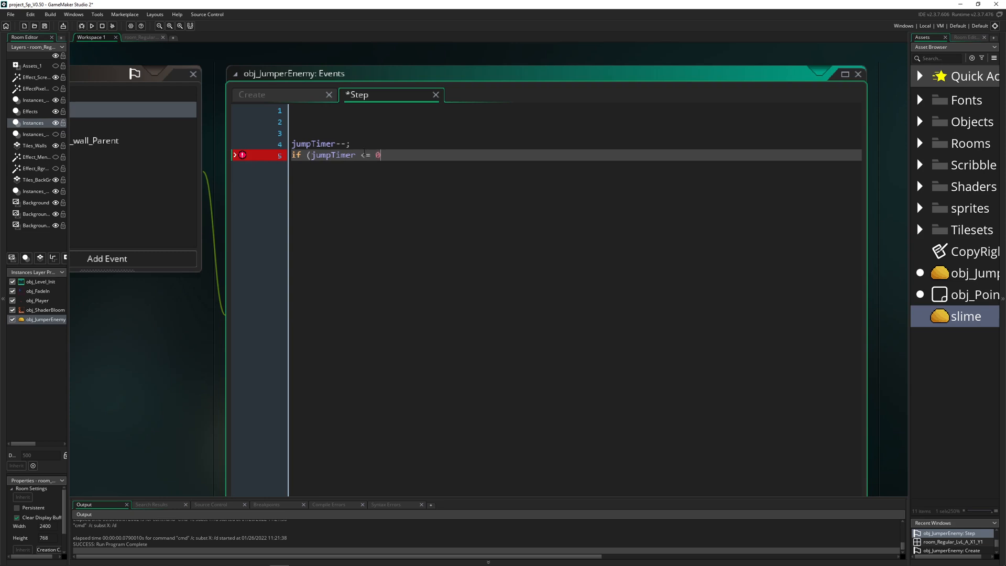
pyautogui.write('{}')
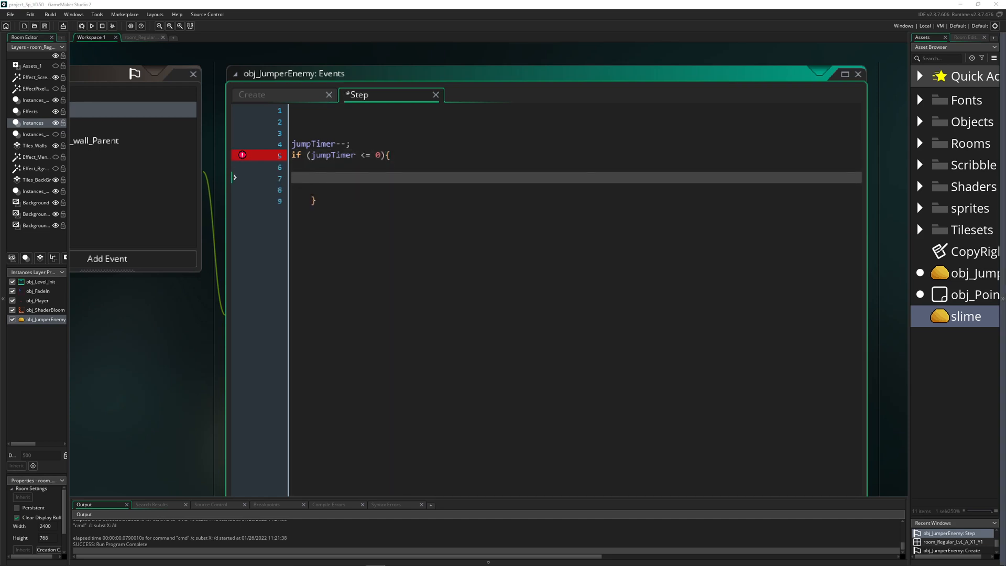
pyautogui.write('jumpTimer = irandom_range(120,180);')
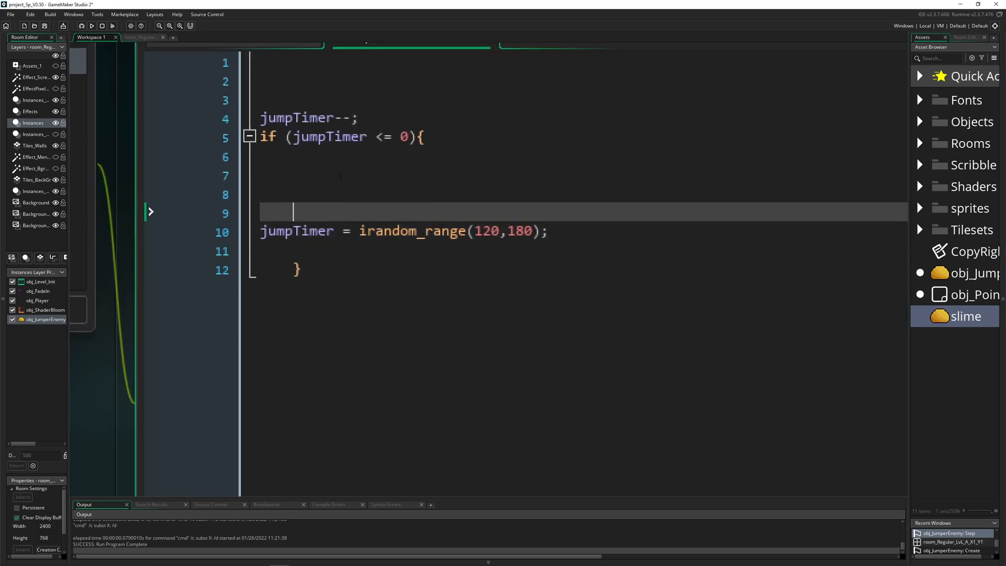
pyautogui.click(142, 37)
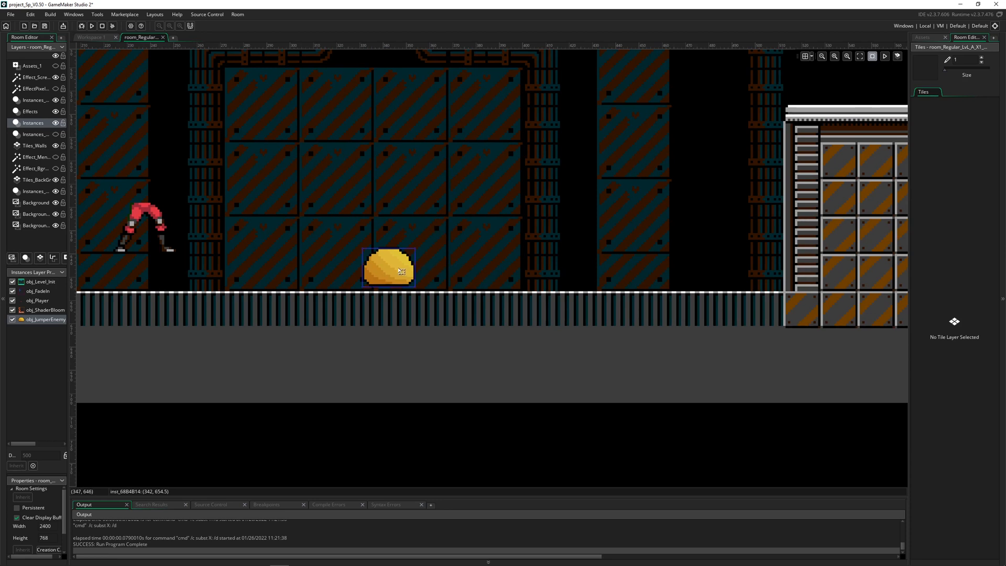
# - Drag the obj_JumperEnemy instance along the room floor to adjust its position
pyautogui.moveTo(387, 268); pyautogui.dragTo(457, 255)
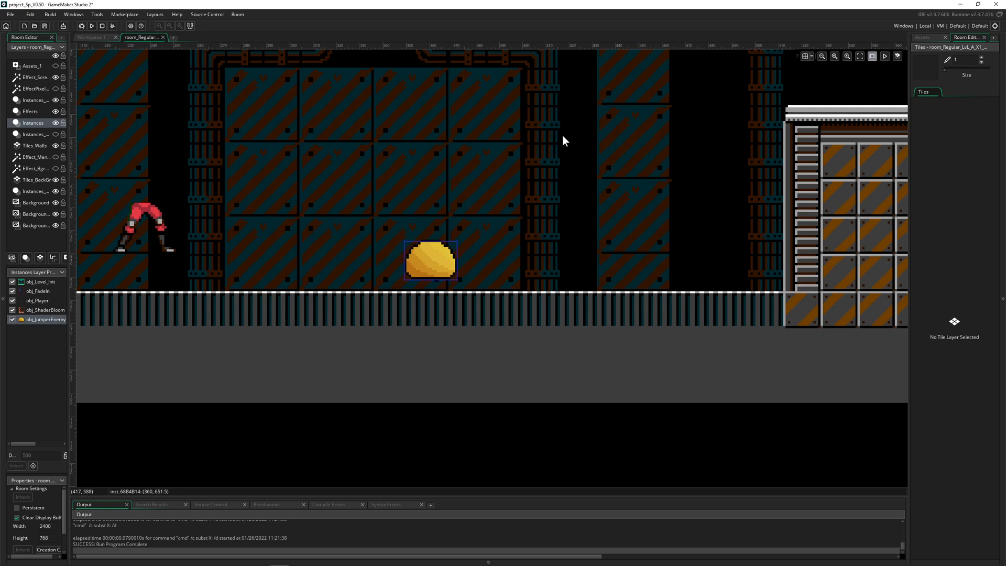
pyautogui.moveTo(430, 262); pyautogui.dragTo(326, 257)
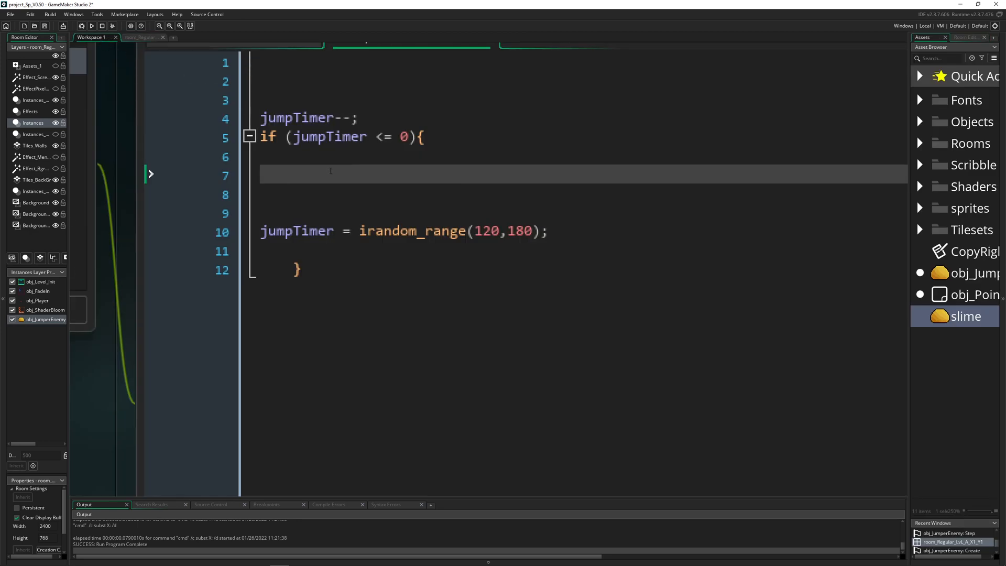
# - Inside the jumpTimer block, write if (direction == 0){ direction = 45; }
pyautogui.write('if (')
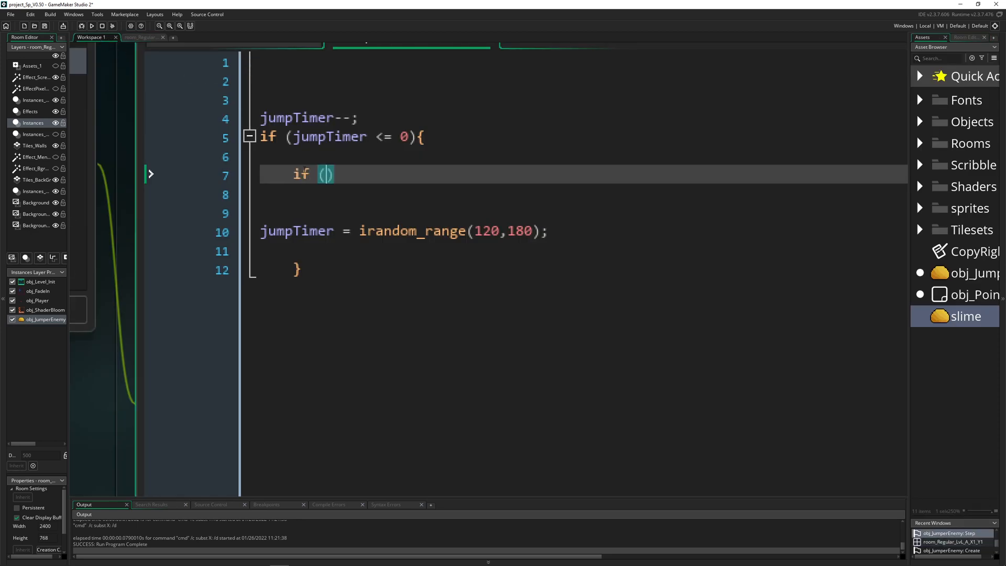
pyautogui.write('direction')
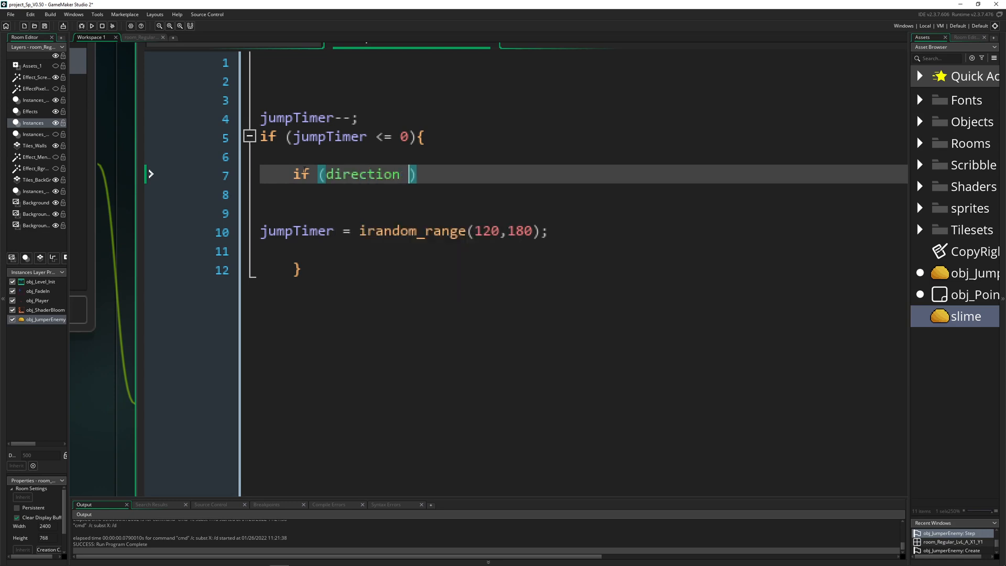
pyautogui.write('== 0')
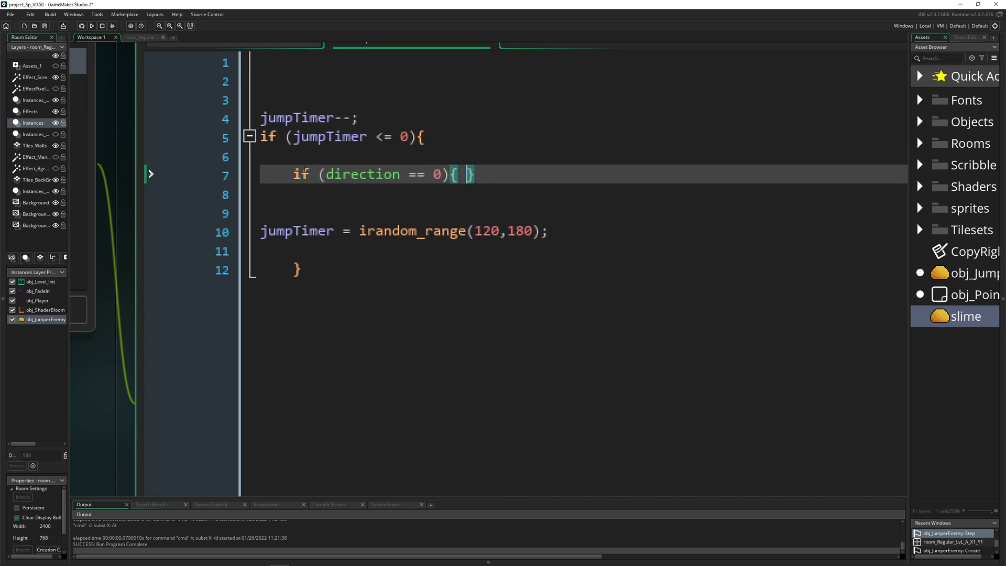
pyautogui.doubleClick(362, 174)
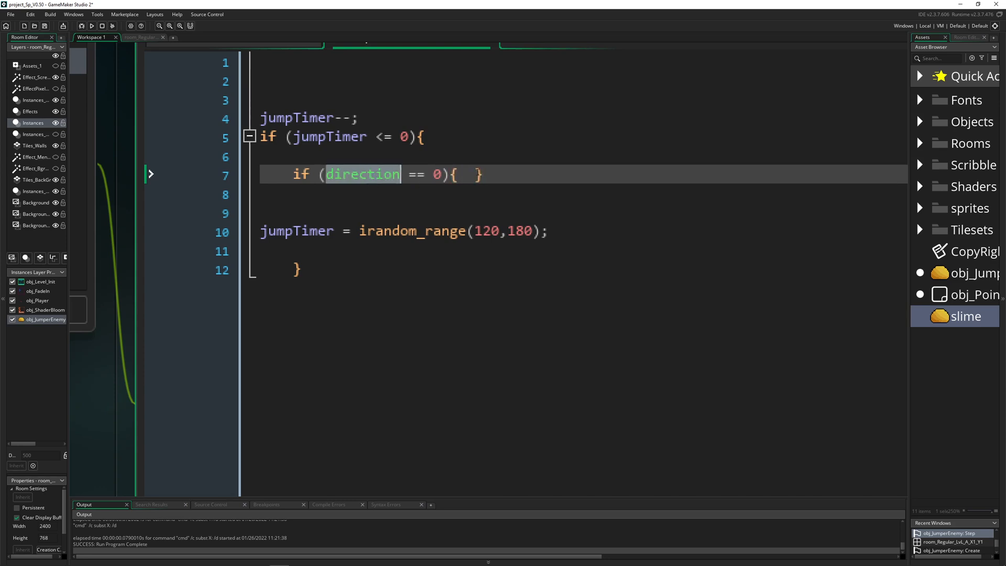
pyautogui.write('direction =')
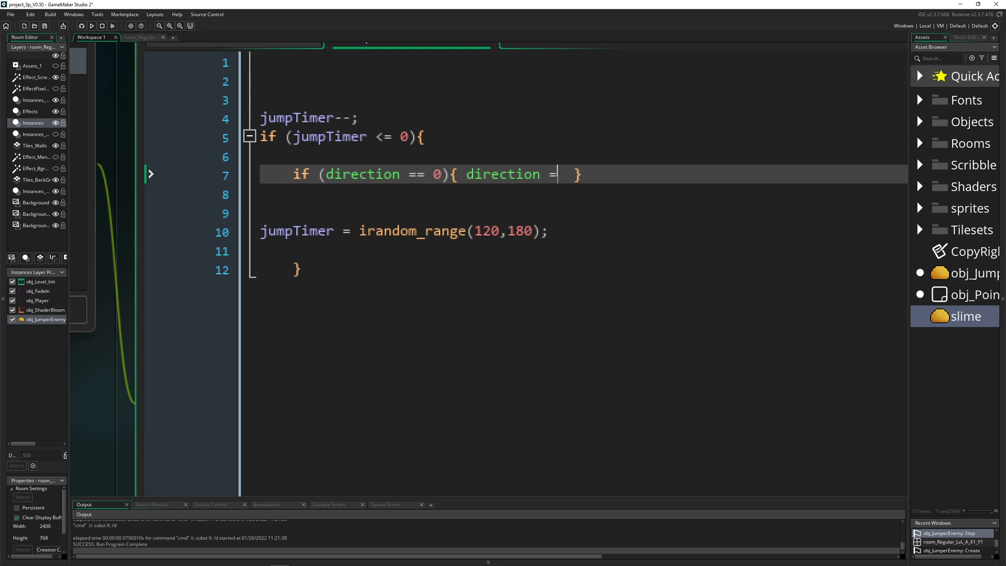
pyautogui.write('45;')
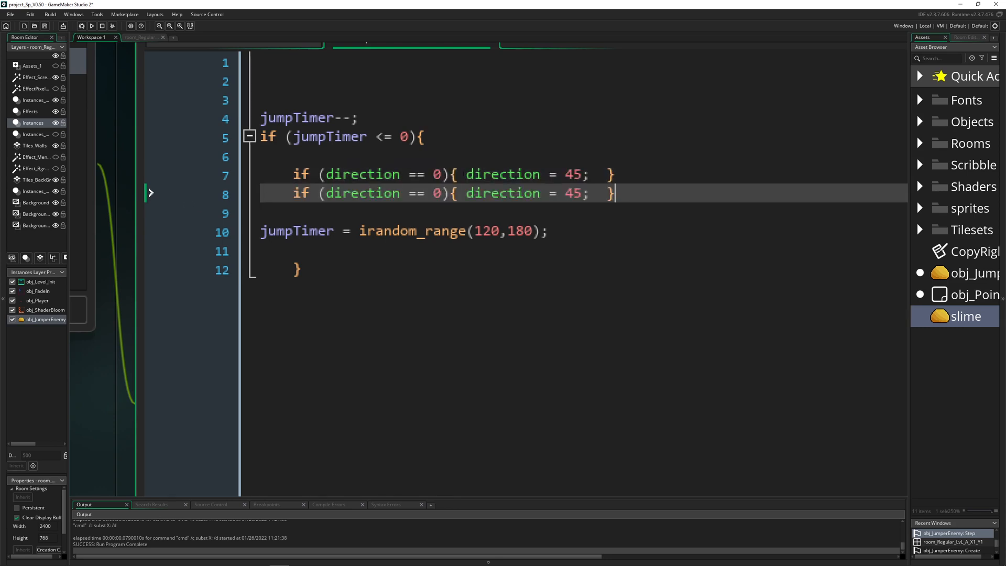
# - Change the duplicated line to turn direction 180 into 135
pyautogui.write('18')
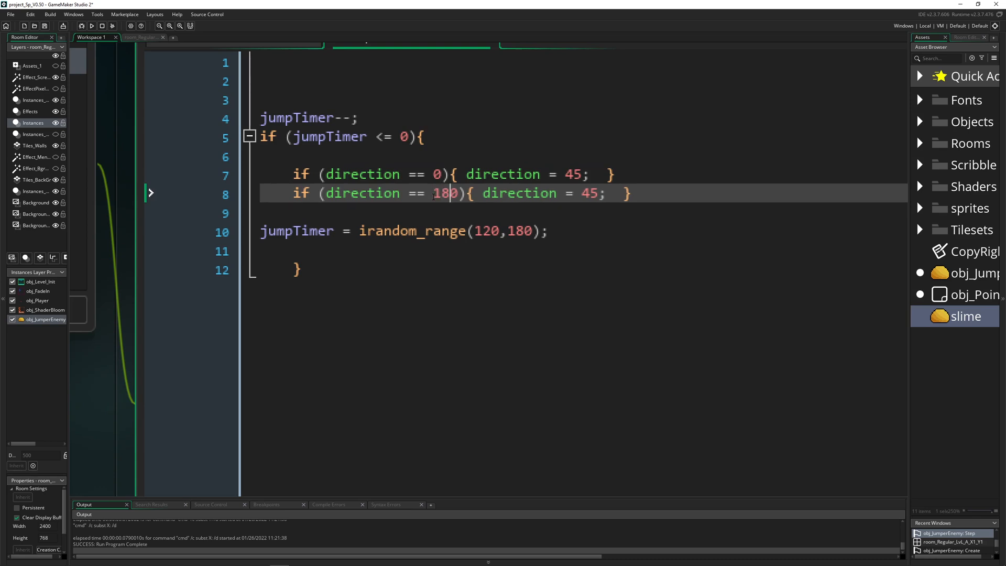
pyautogui.doubleClick(589, 193)
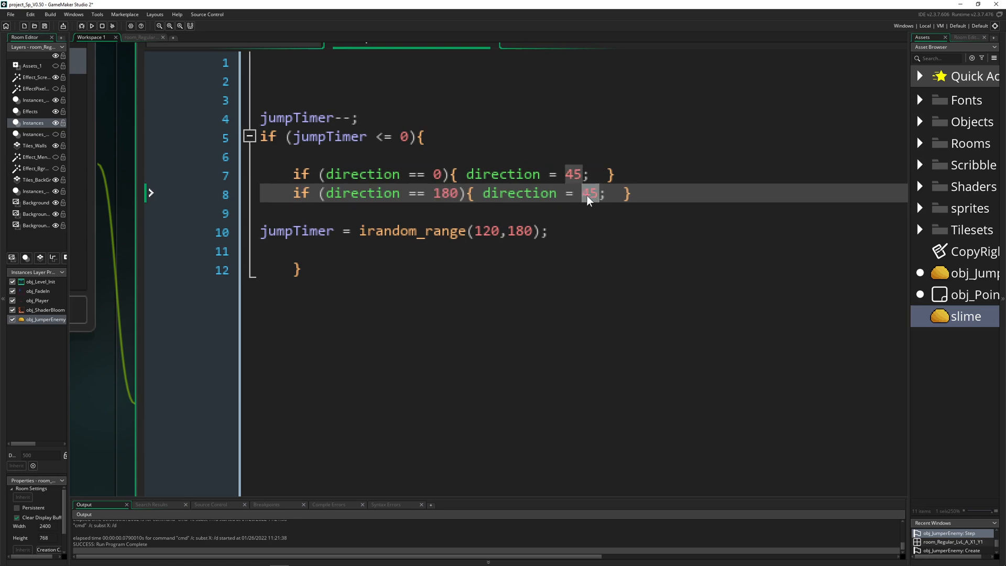
pyautogui.write('135')
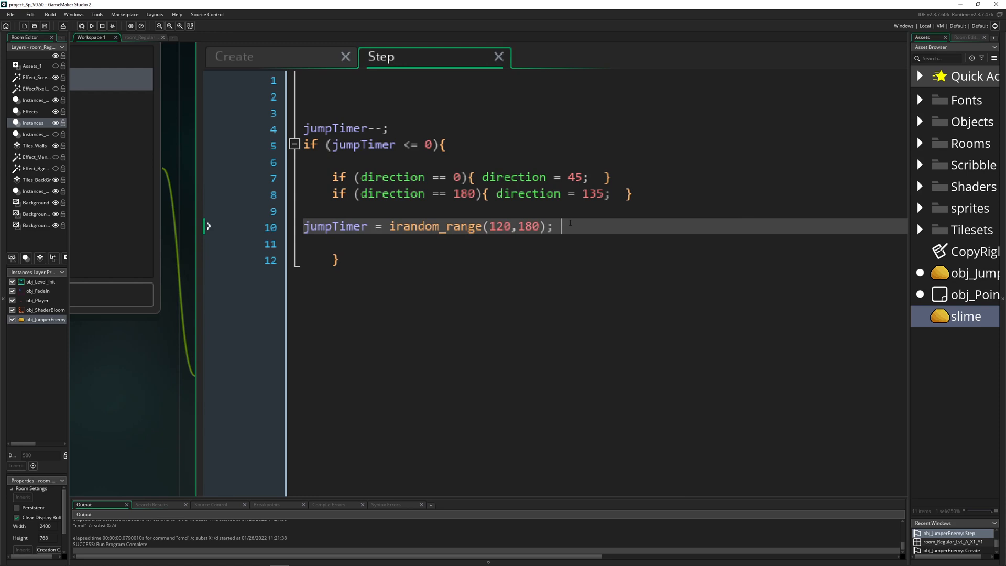
pyautogui.press('enter')
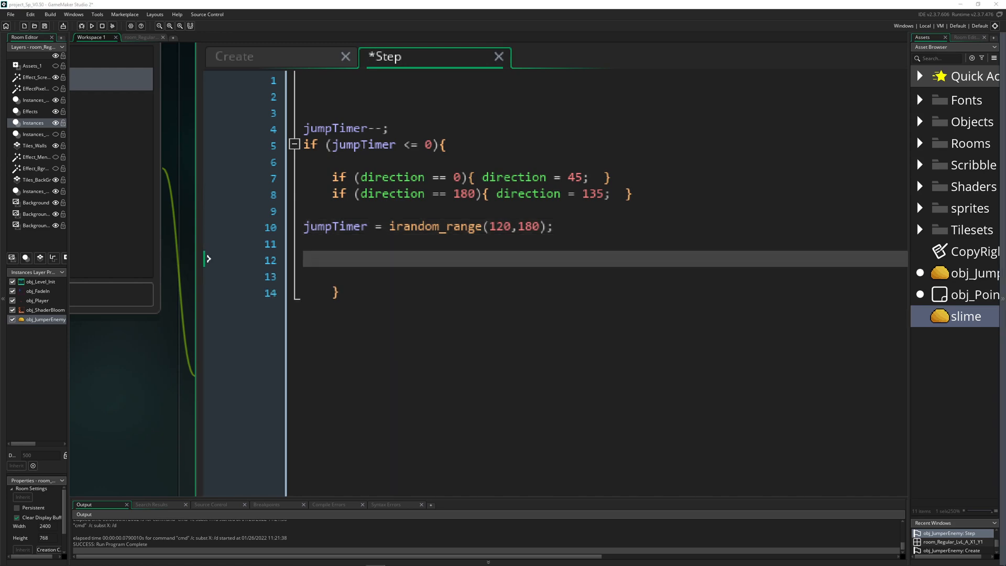
# - Add speed = random_range(3,4); inside the jumpTimer block
pyautogui.write('speed = random_range(3,4);')
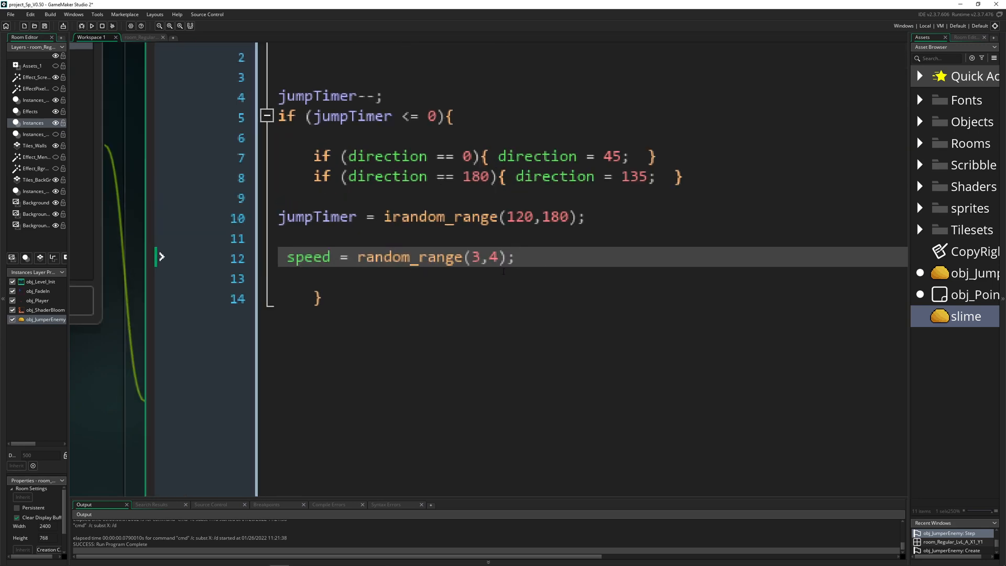
pyautogui.click(233, 89)
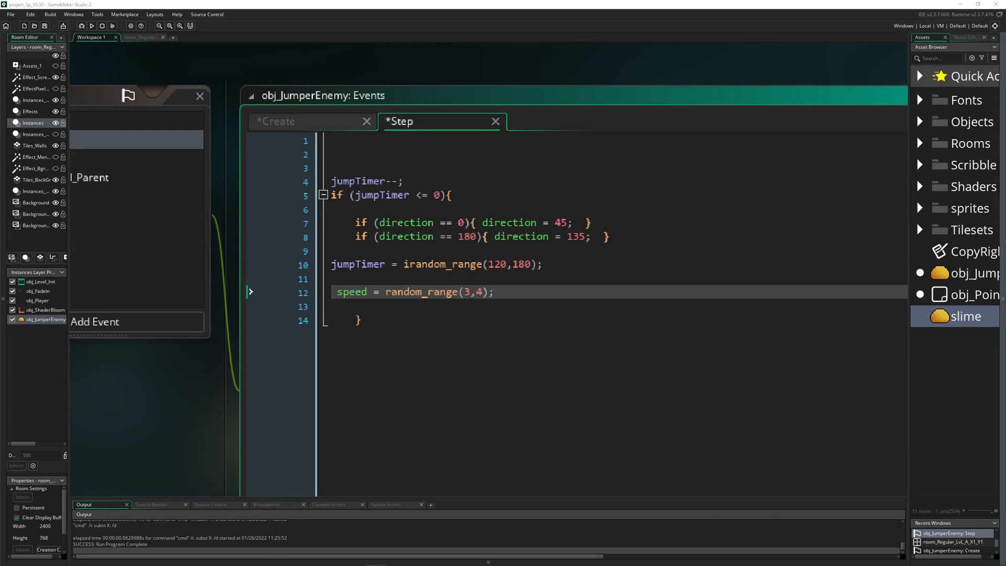
pyautogui.moveTo(318, 117)
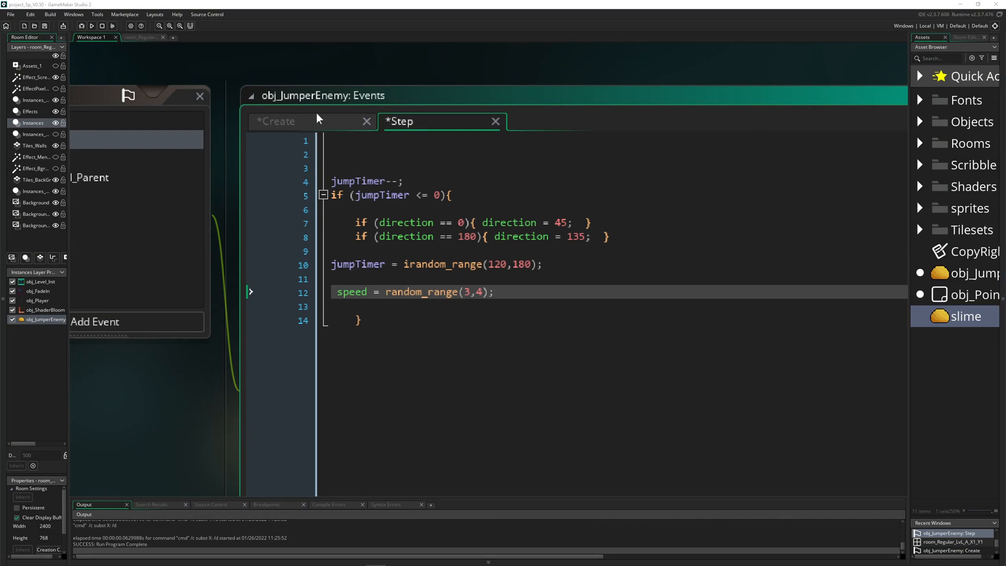
# - After reviewing the Create variables, add gravity = 0.1 under the speed line in the Step event
pyautogui.click(277, 122)
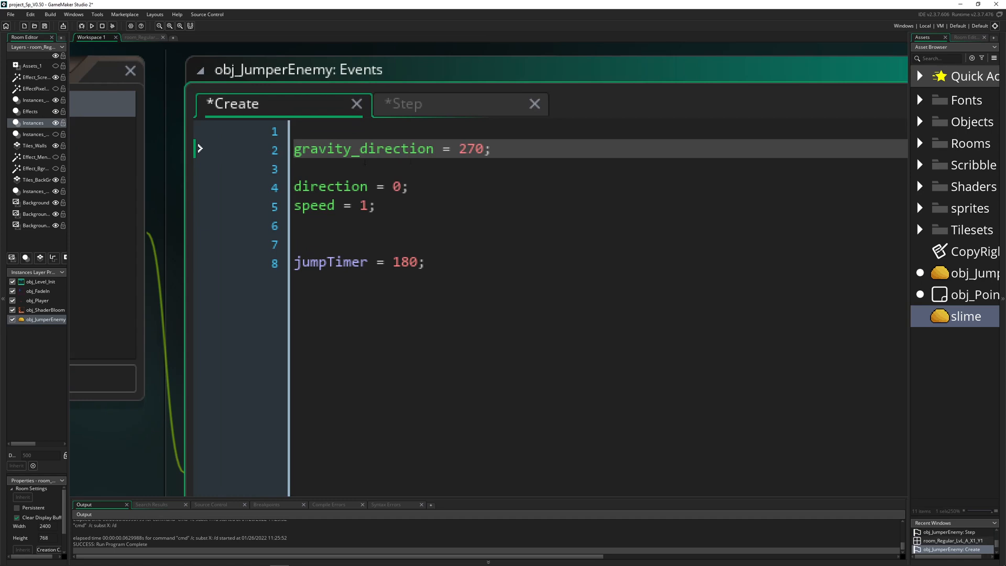
pyautogui.doubleClick(364, 148)
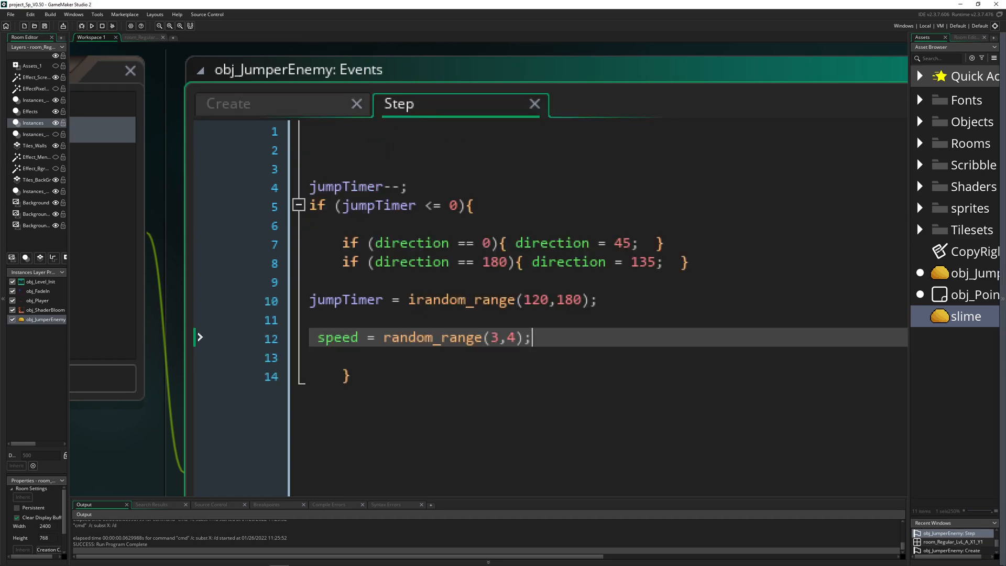
pyautogui.press('enter')
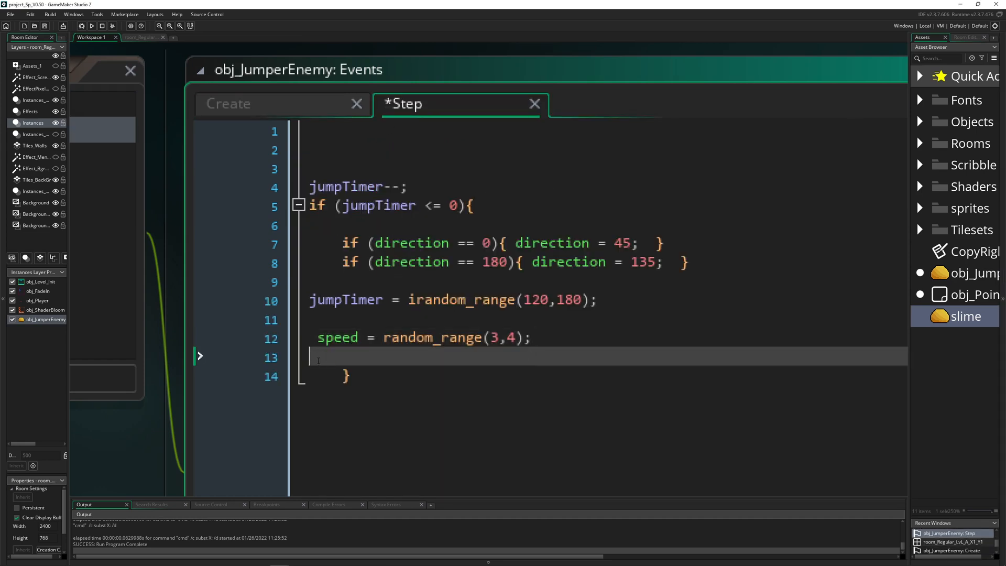
pyautogui.write('gravity = 0.1;')
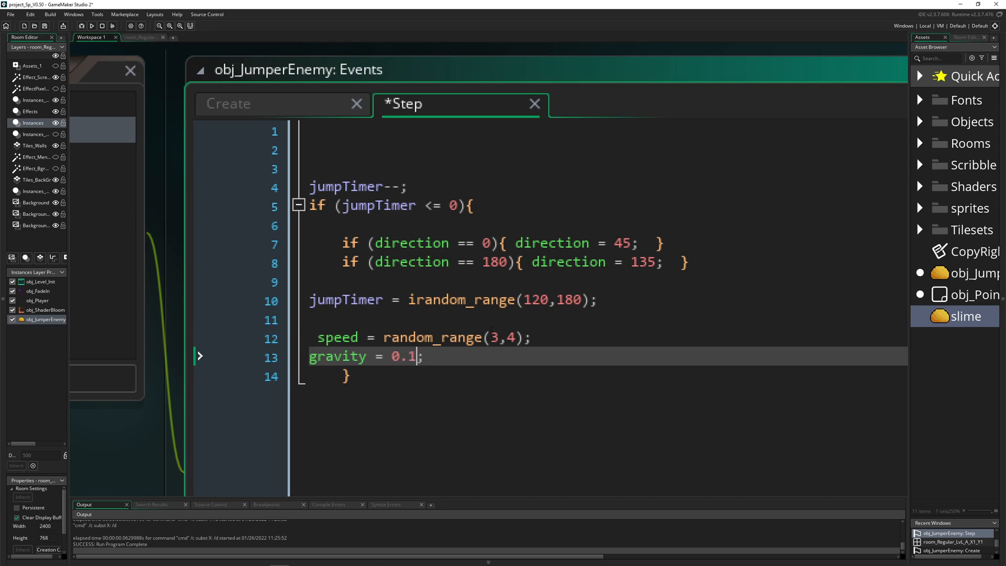
pyautogui.click(92, 25)
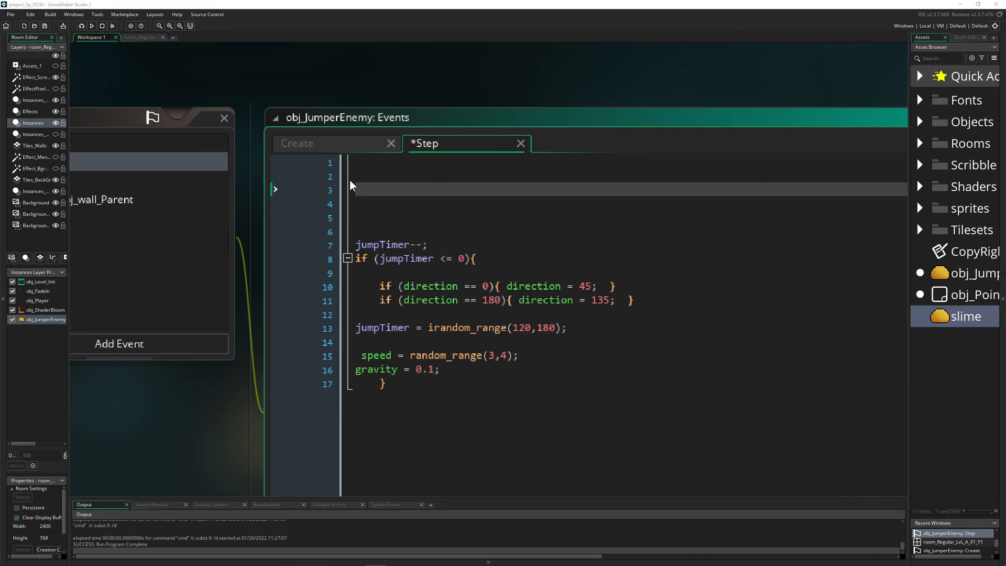
# - Declare var collWall = collision_point(x, y+2, obj_wall_Parent, 0, 0); in the Step event
pyautogui.write('var collWall = collision_point(x,y+2, obj_wall_Parent,0,0 );')
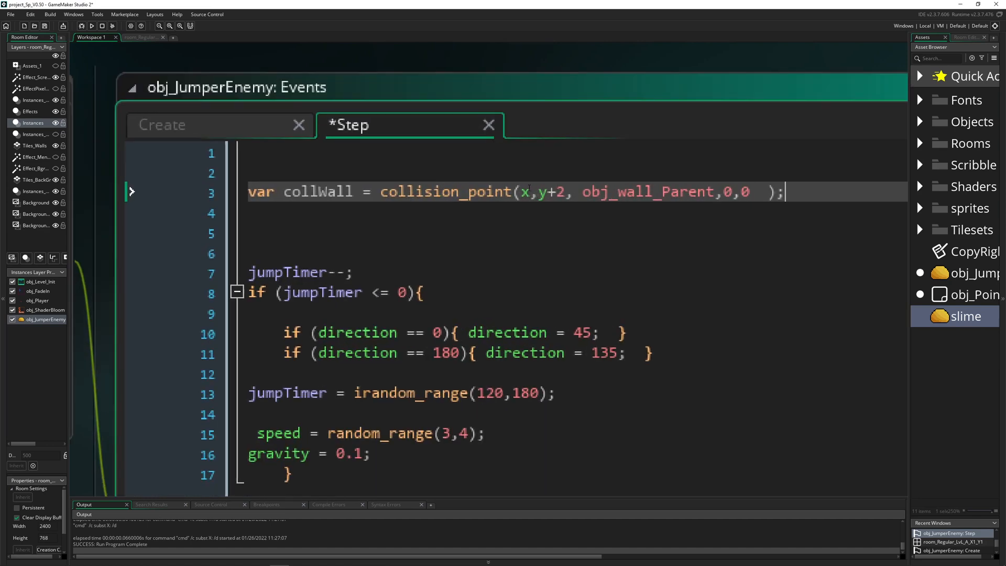
pyautogui.doubleClick(442, 190)
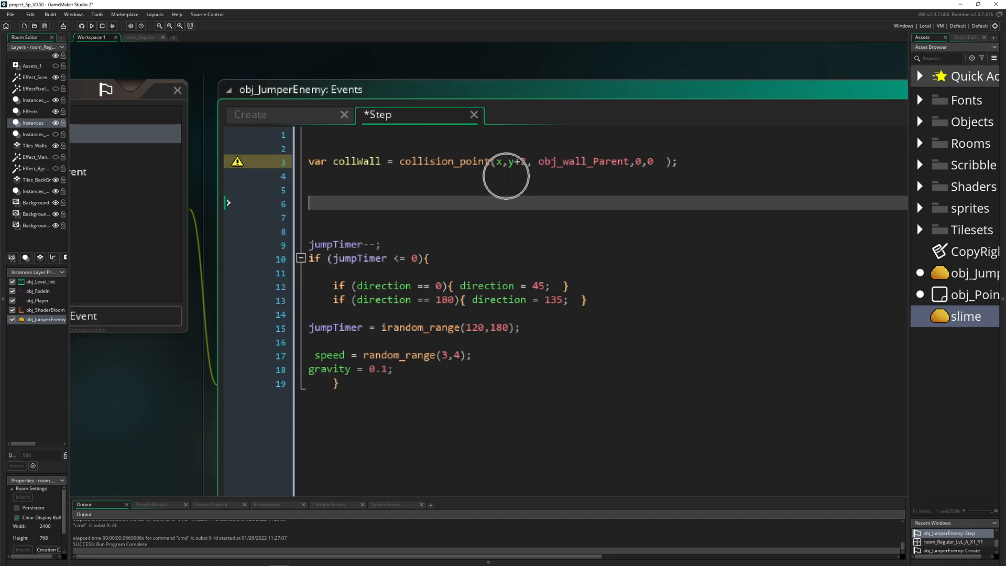
# - Add if (collWall != noone){ gravity = 0; speed = 1; } below it
pyautogui.write('if (')
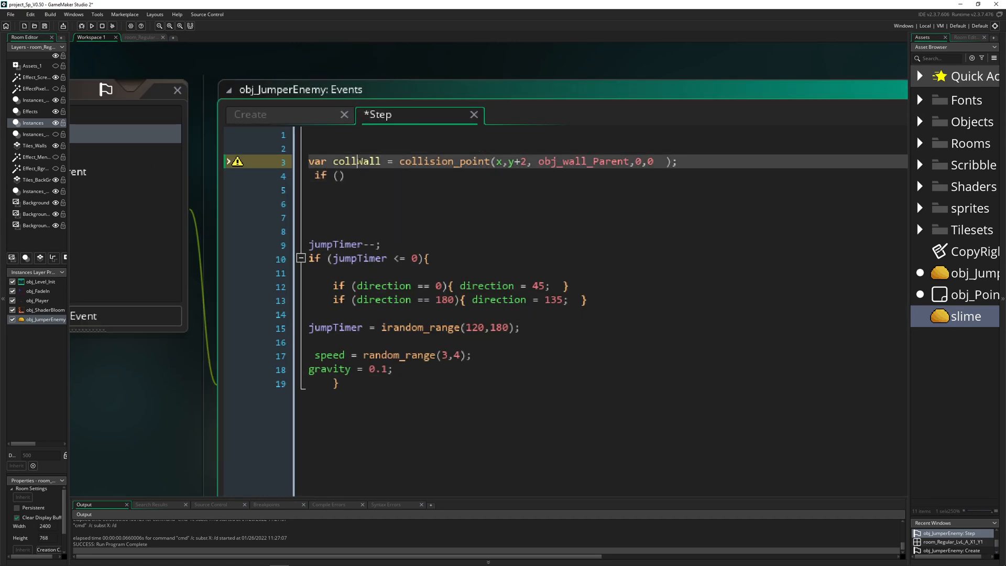
pyautogui.write('collWall')
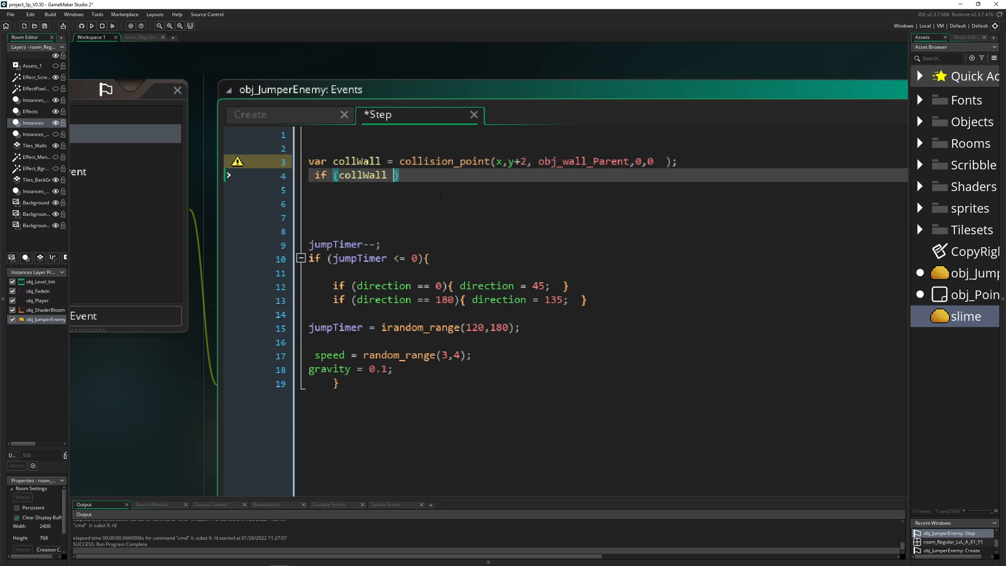
pyautogui.write('!=')
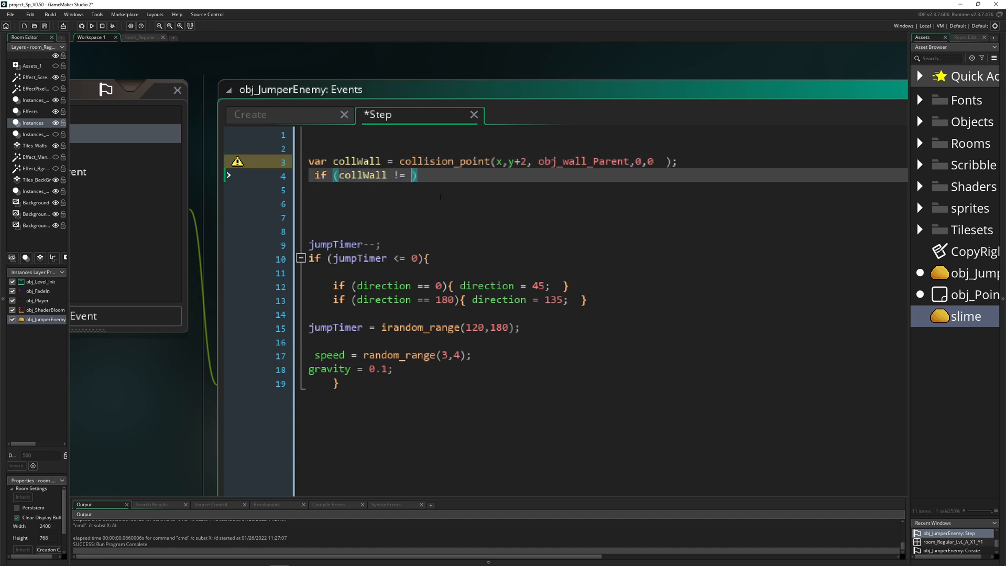
pyautogui.write('noone){')
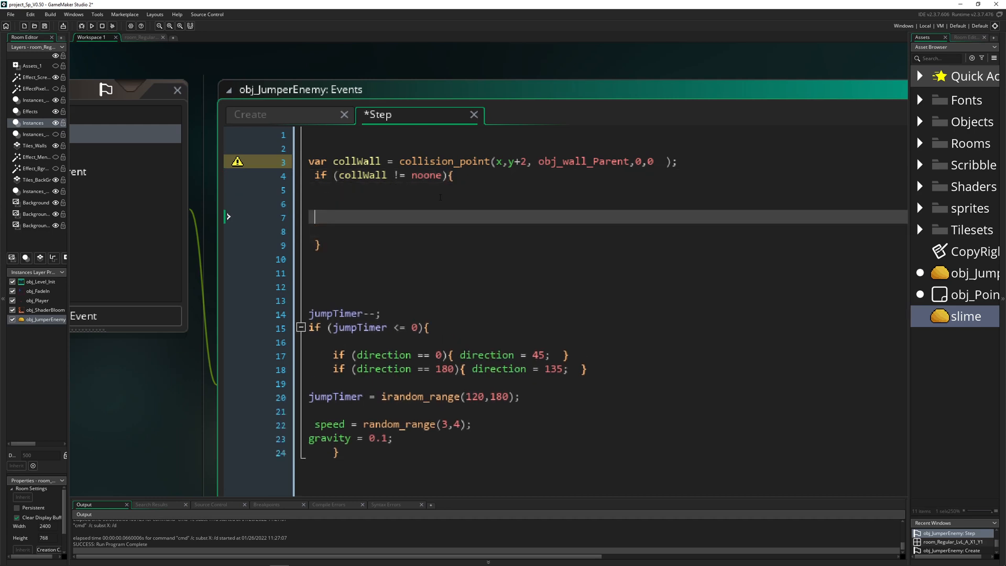
pyautogui.press('ctrl+s')
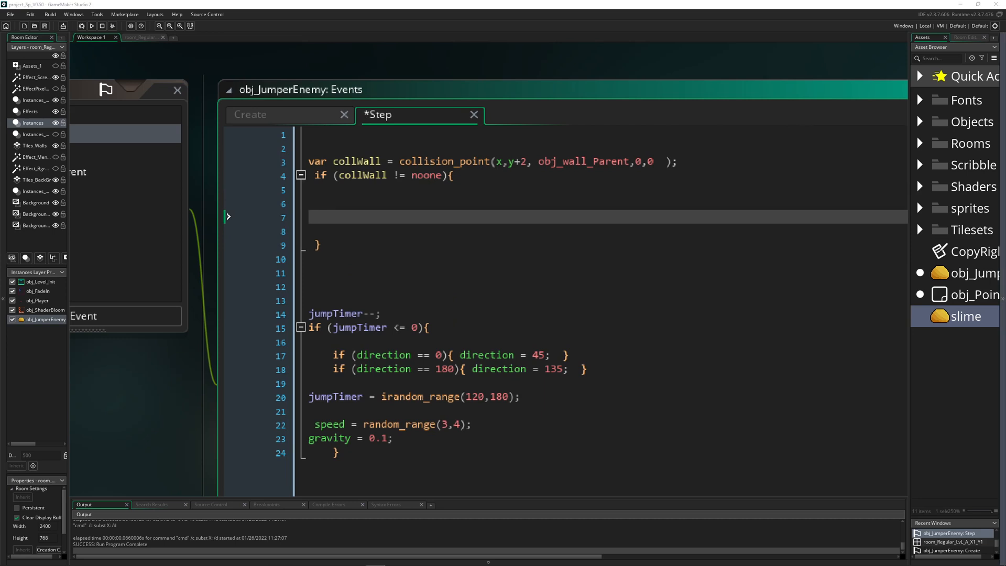
pyautogui.write('gravity = 0;')
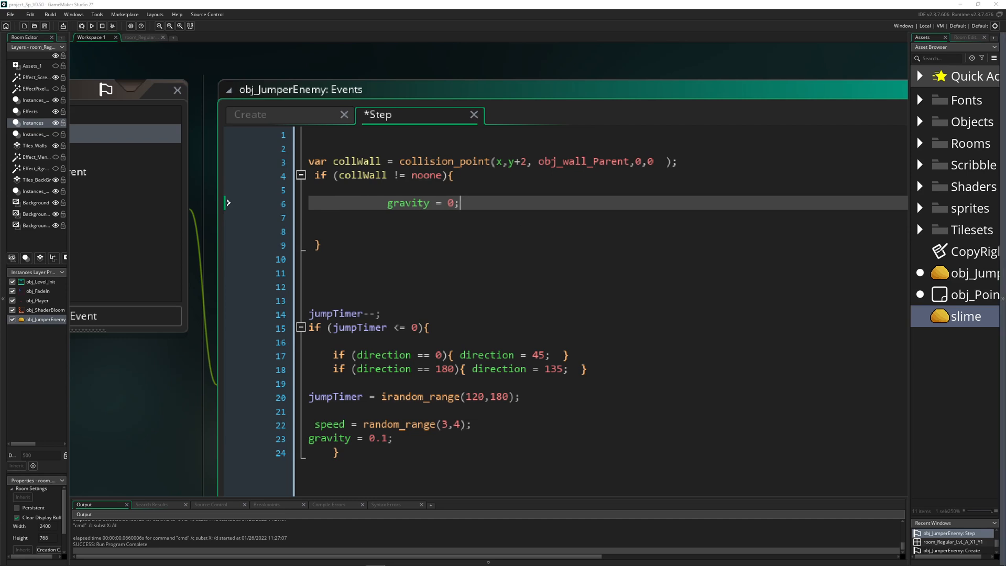
pyautogui.write('speed = 1;')
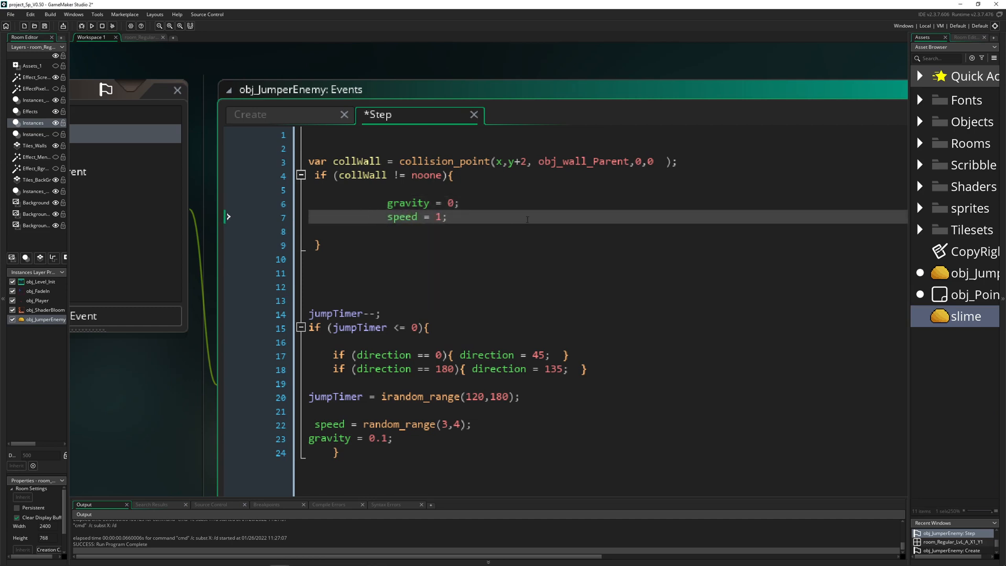
pyautogui.moveTo(971, 231)
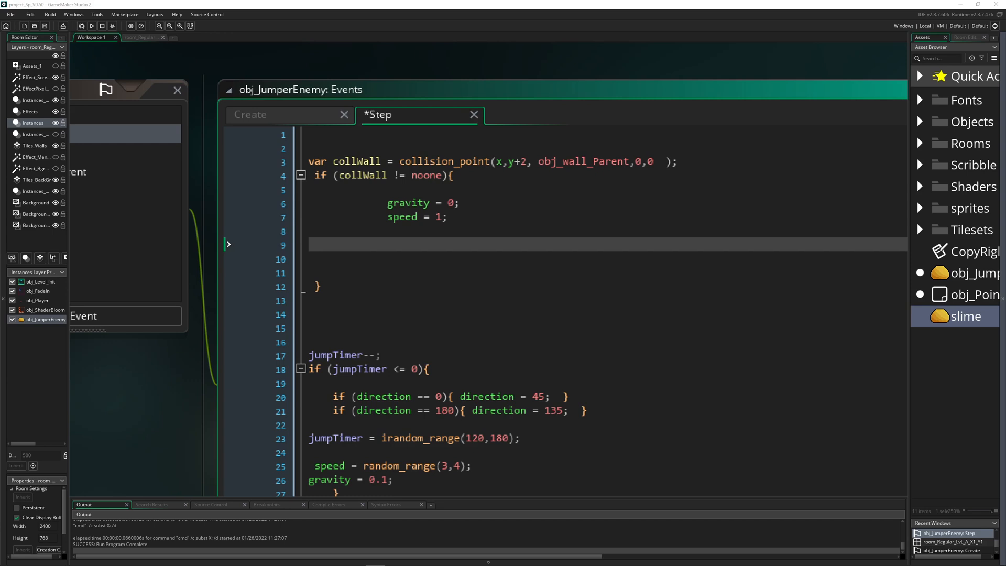
# - Initialise setOnceDir = false in the slime's Create event and return to the Step event
pyautogui.click(251, 114)
pyautogui.write('(setOnceDir  =')
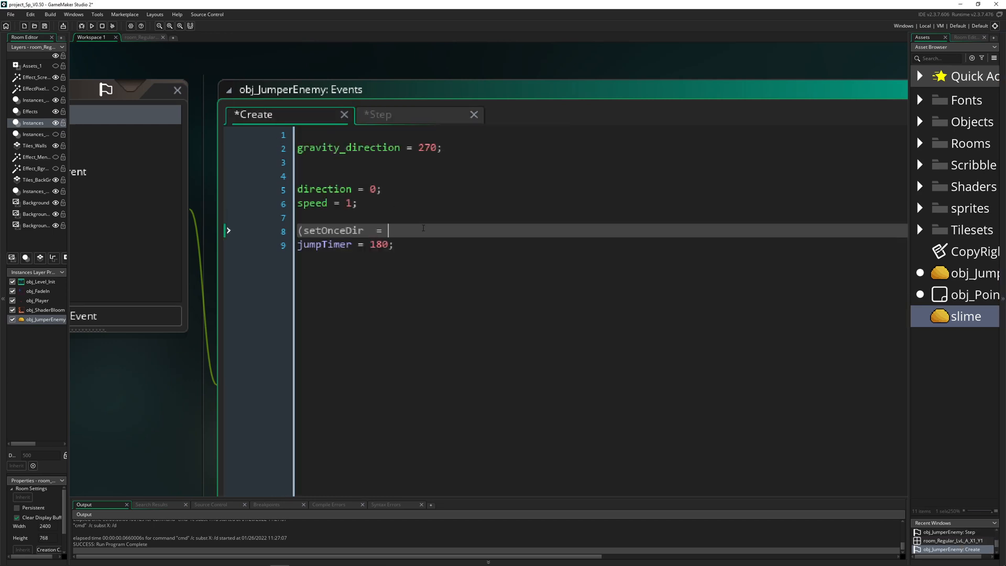
pyautogui.write('false;')
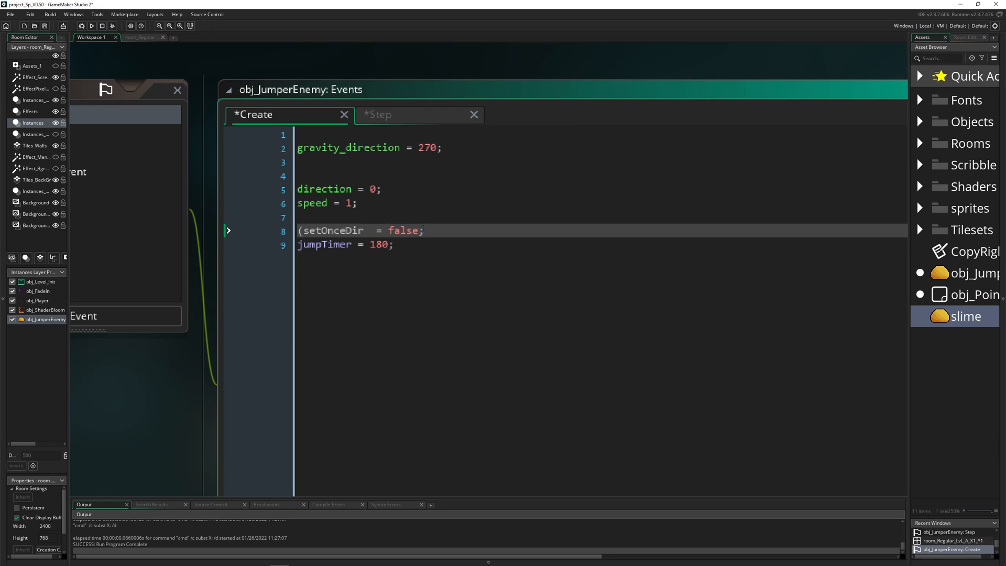
pyautogui.doubleClick(327, 231)
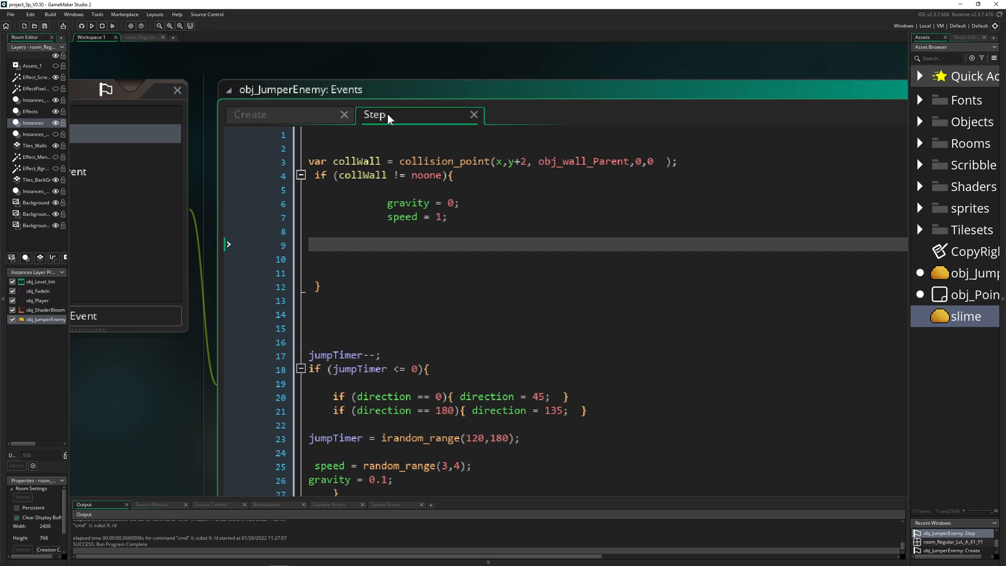
# - Inside the landing block add if (setOnceDir == false) { setOnceDir = true;
pyautogui.write('if')
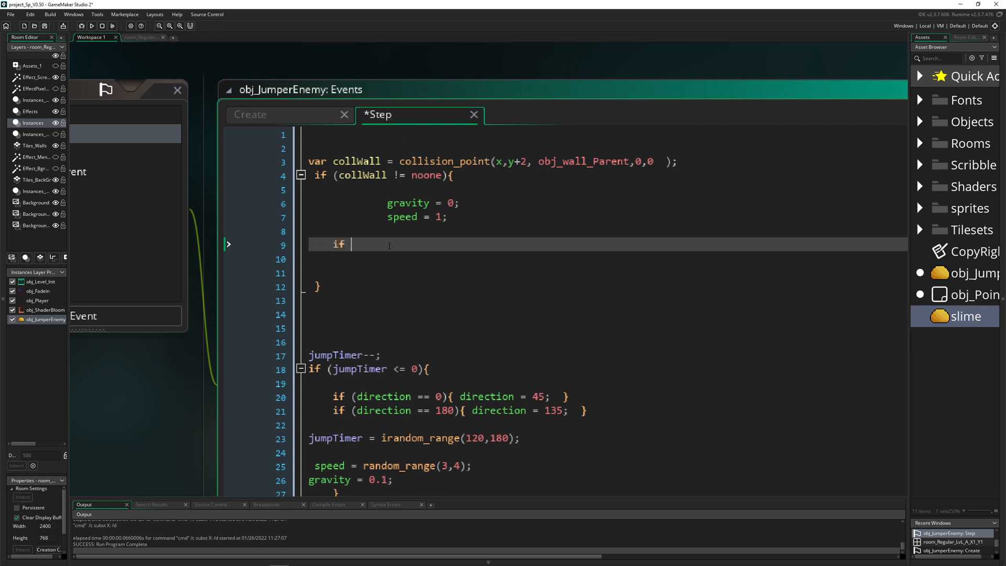
pyautogui.write('(setOnceDir = false)')
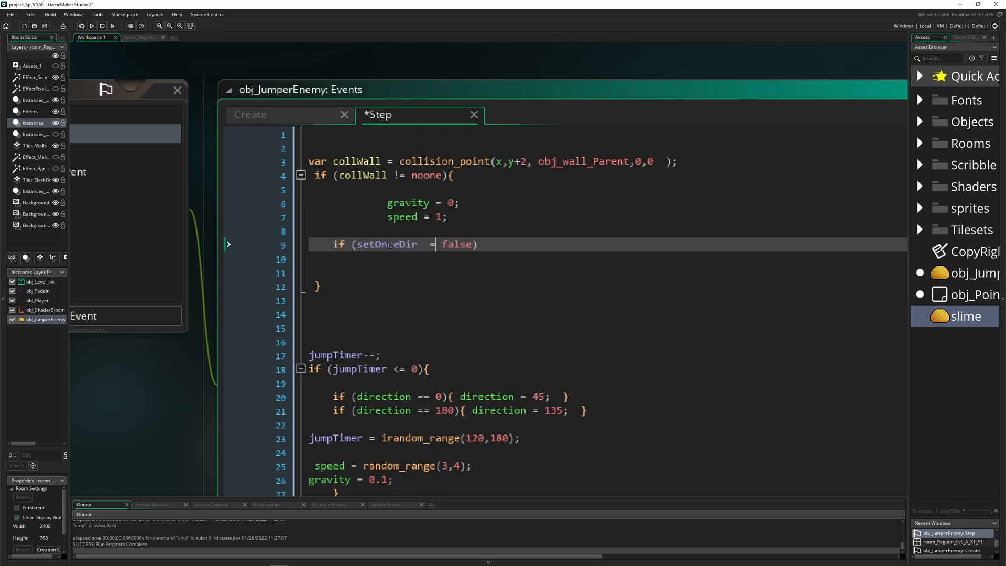
pyautogui.write('=')
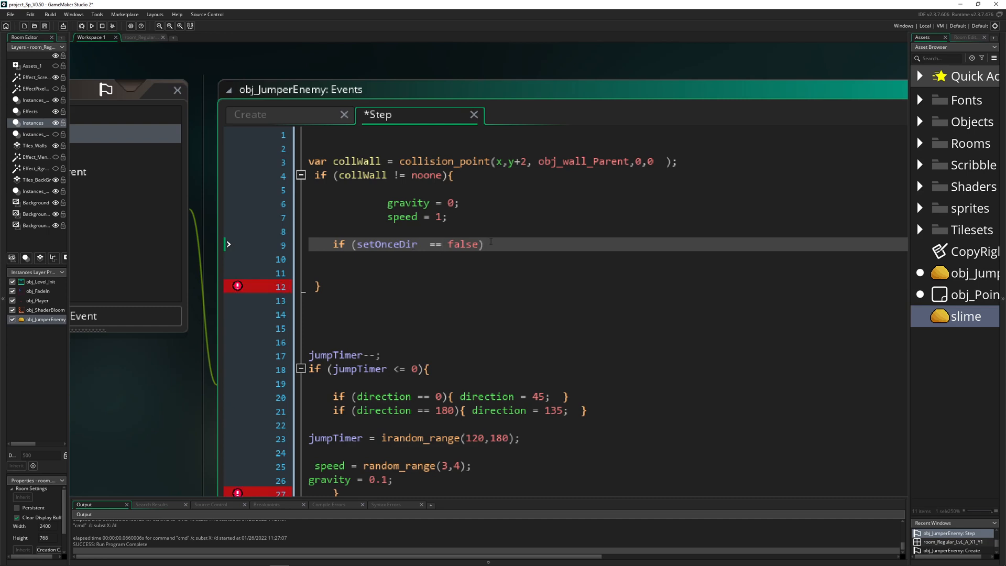
pyautogui.write('{')
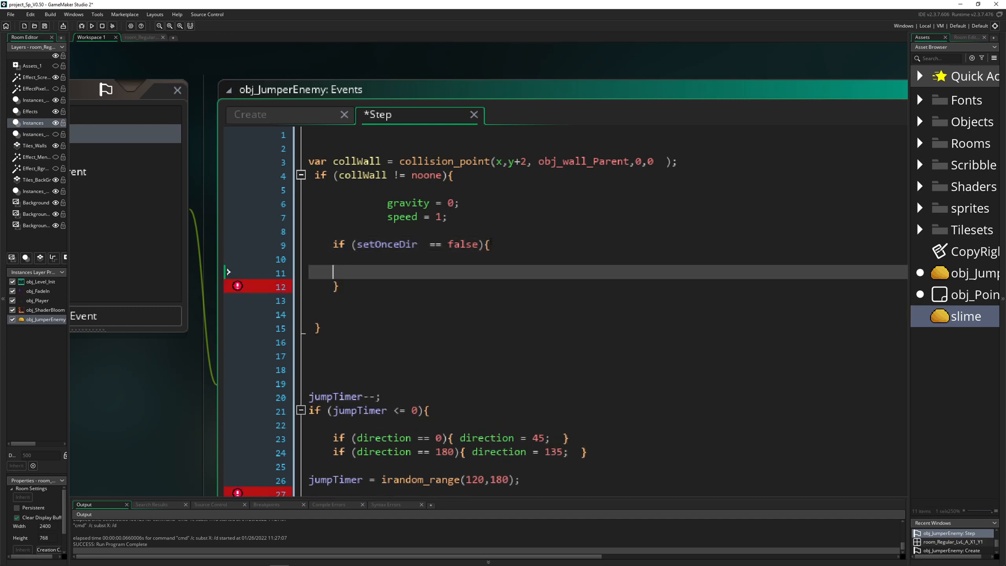
pyautogui.write('setOnceDir  = false')
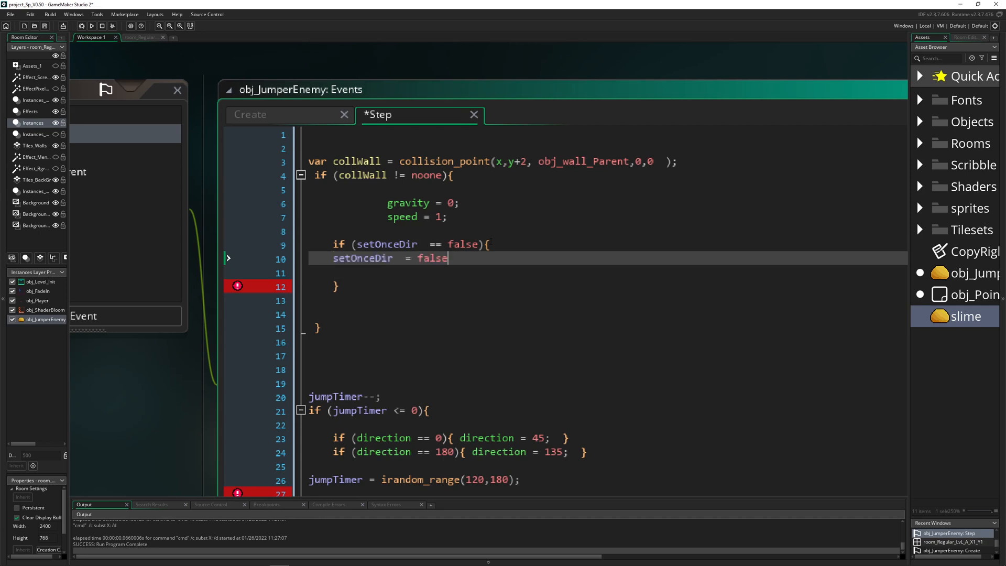
pyautogui.write('t')
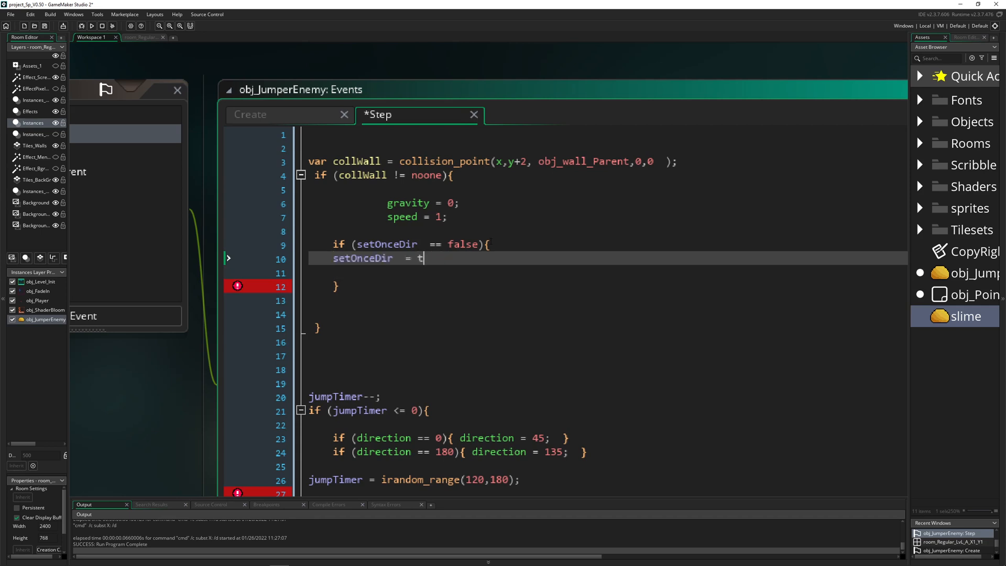
pyautogui.write('rue;')
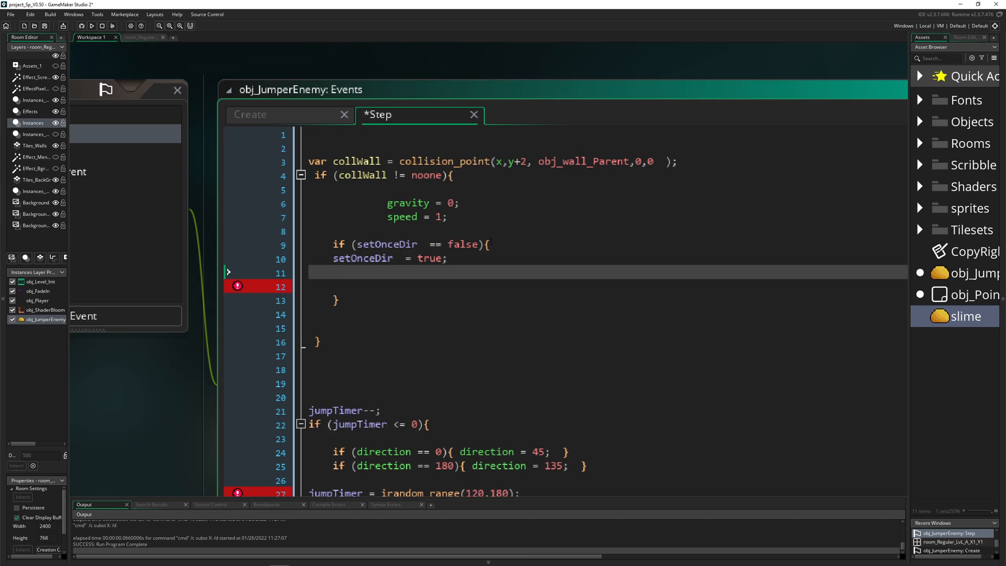
# - Within that flag check set direction = choose(0,180); and close the block
pyautogui.click(301, 244)
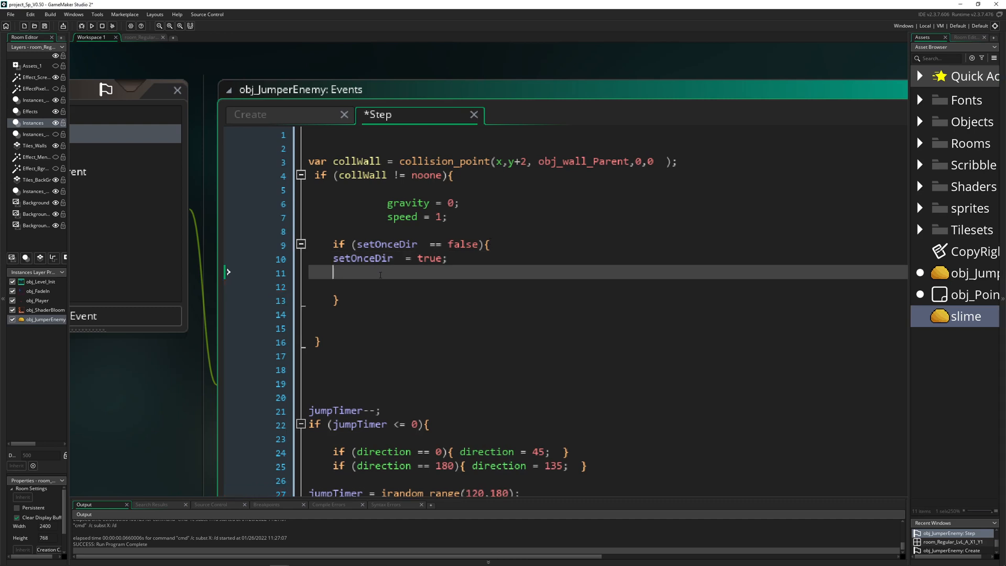
pyautogui.write('direction = choose(0,180);')
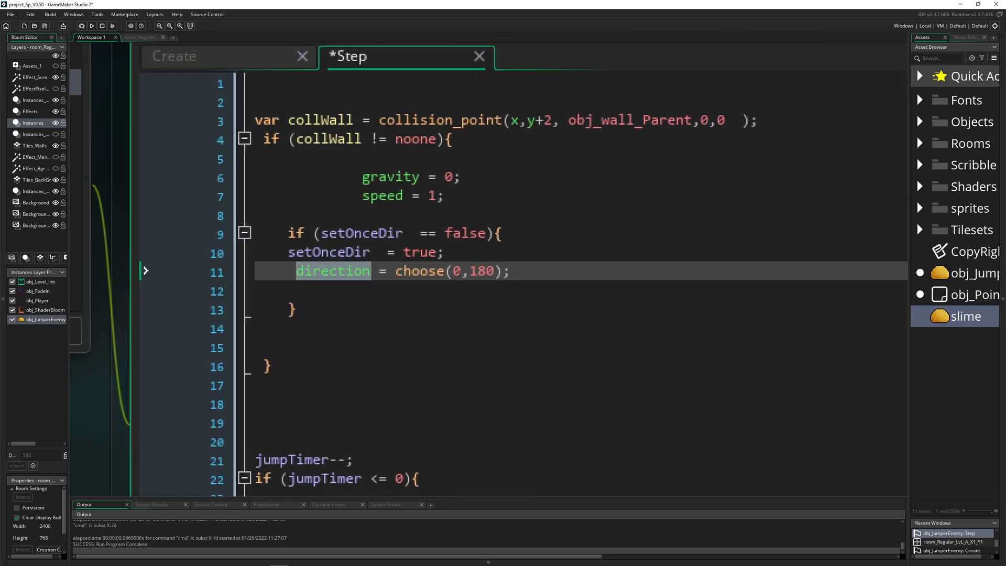
pyautogui.doubleClick(481, 271)
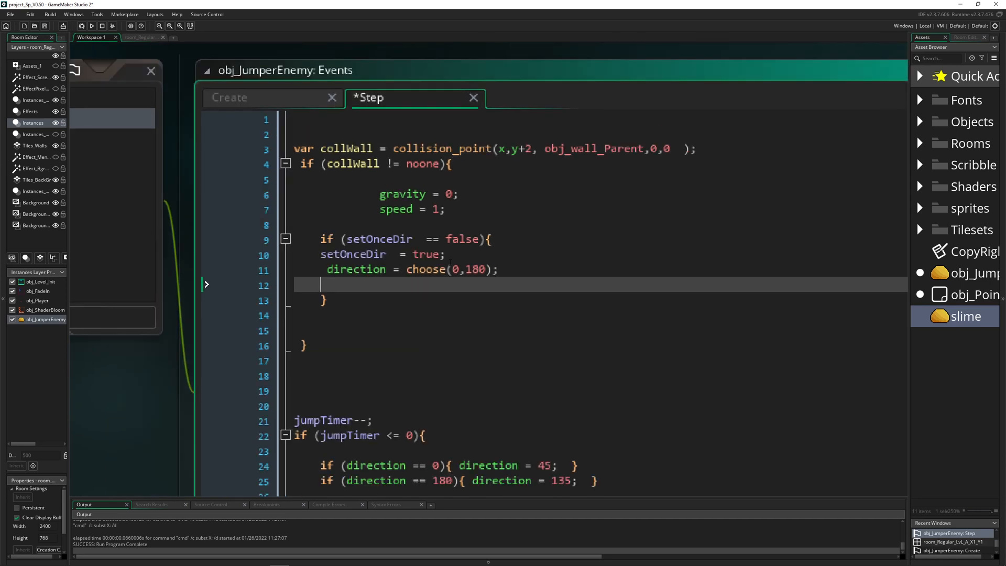
pyautogui.click(323, 346)
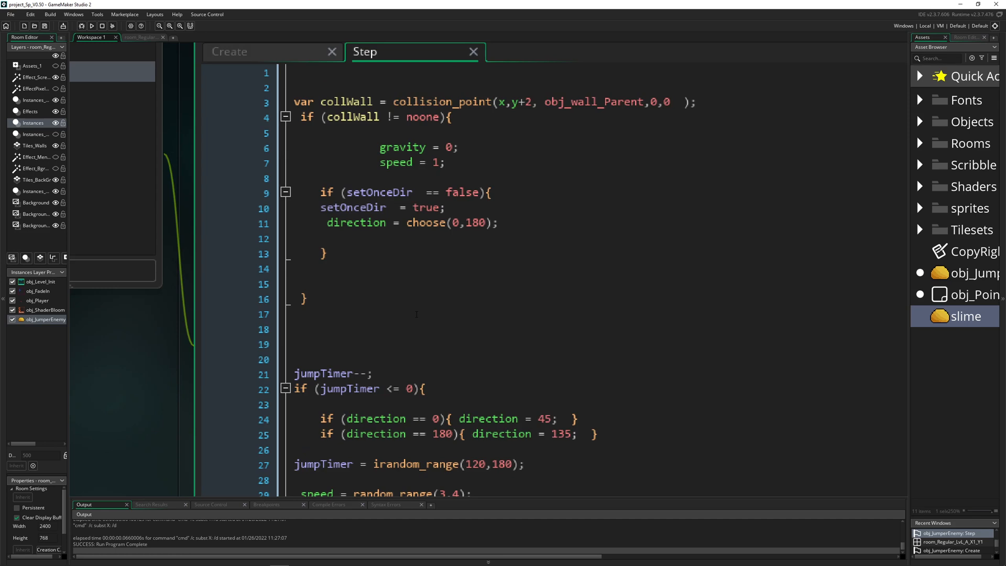
# - After the landing block add else { gravity = 0.1; } so gravity applies only while airborne
pyautogui.click(403, 147)
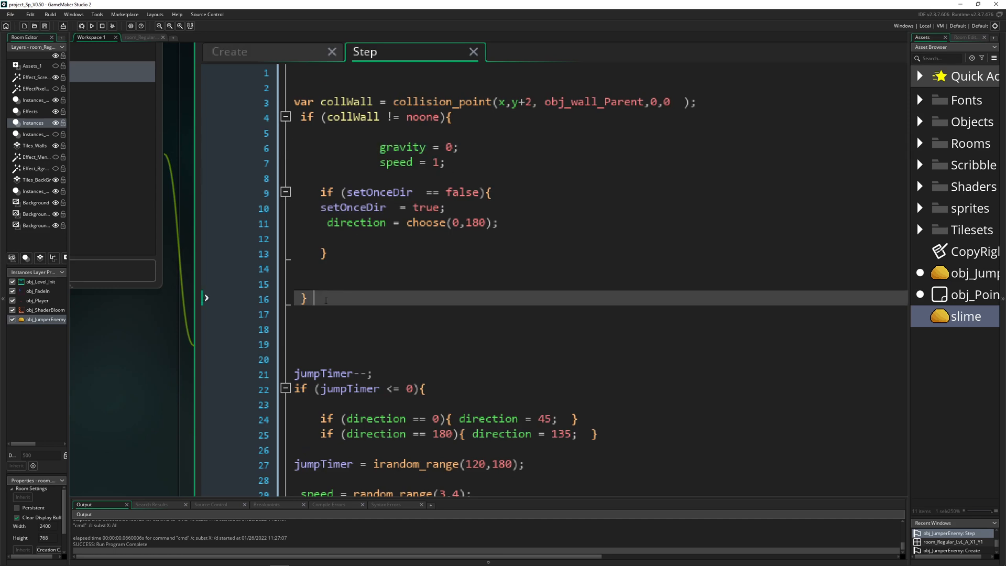
pyautogui.write('else {')
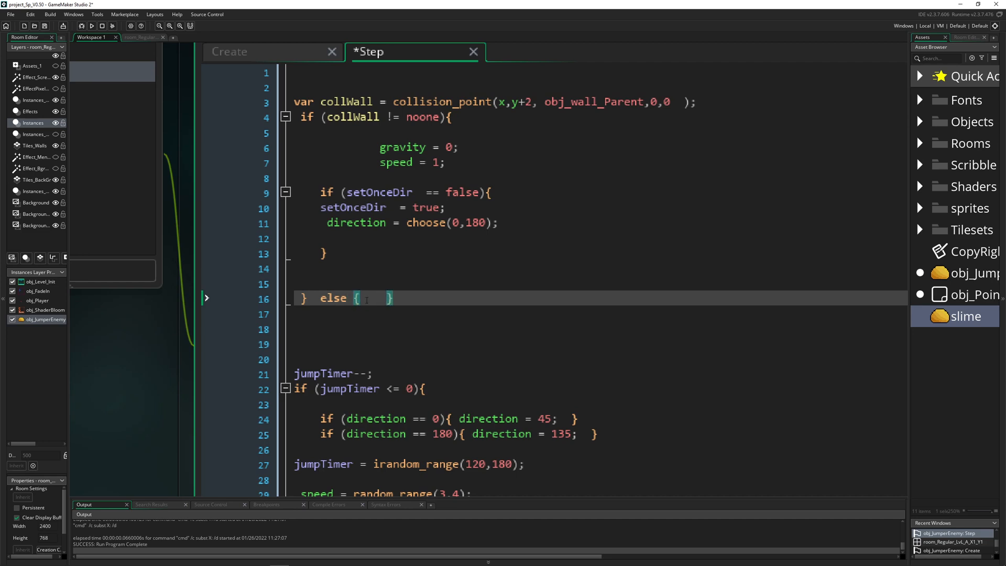
pyautogui.write('direction = choose(0,180);')
pyautogui.write('gravity = ; ')
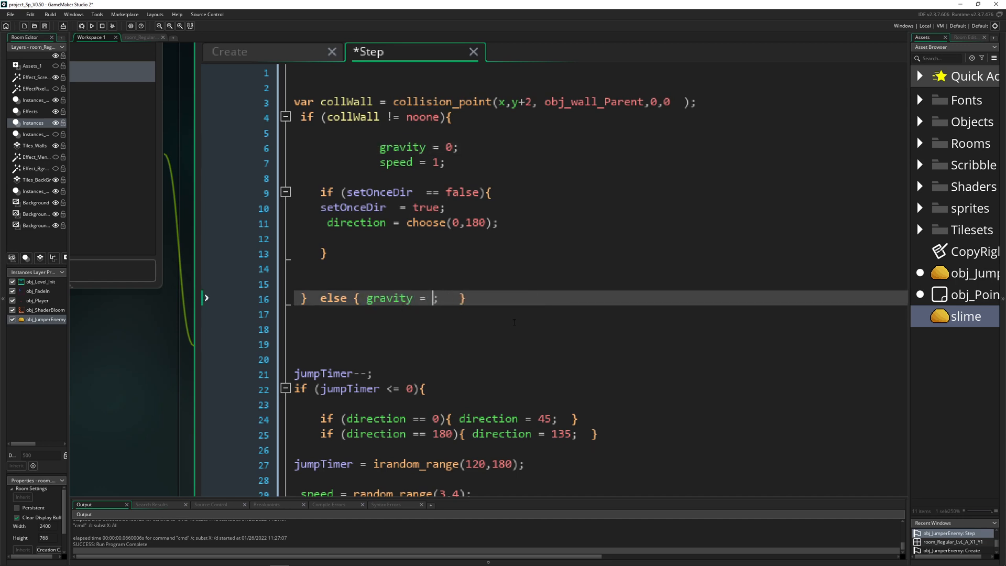
pyautogui.write('0.1')
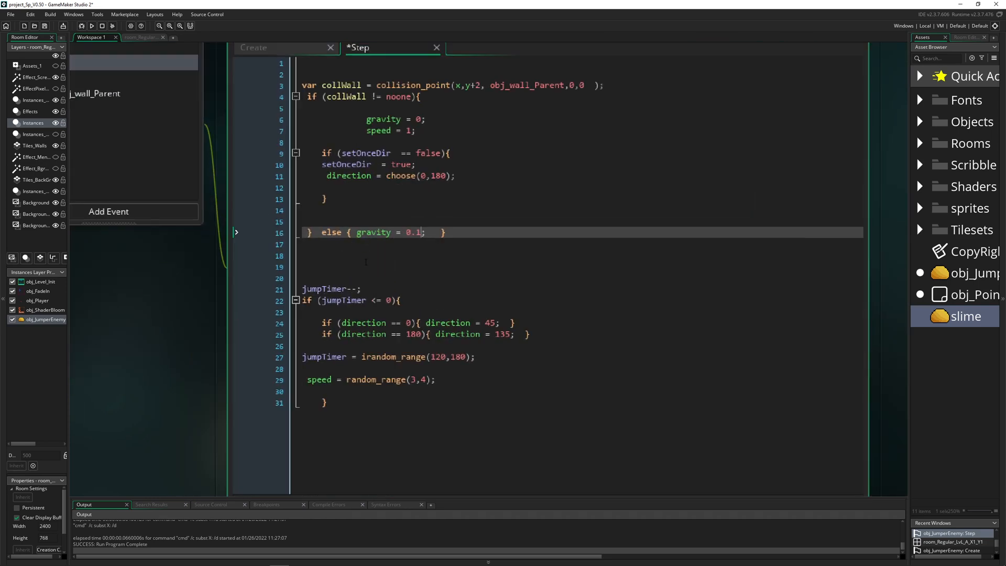
# - Add setOnceDir = false; to the jumpTimer block and save the Step event
pyautogui.doubleClick(345, 164)
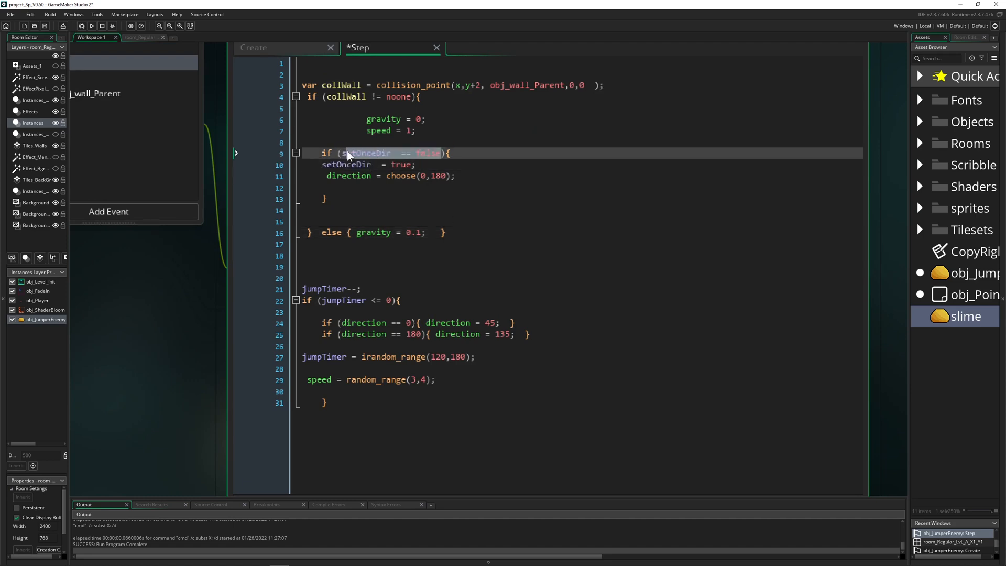
pyautogui.write('setOnceDir  == false')
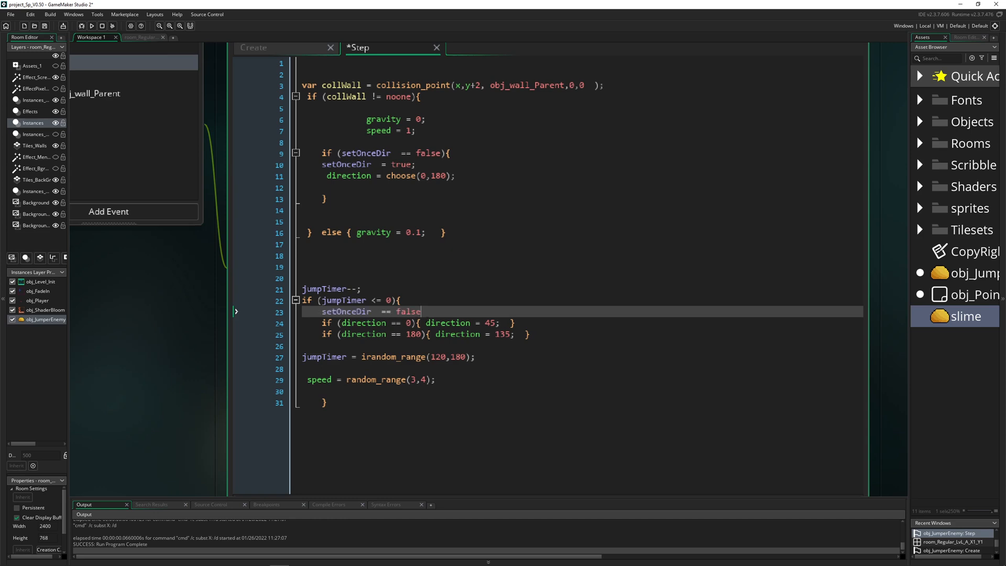
pyautogui.press('Backspace')
pyautogui.write(';')
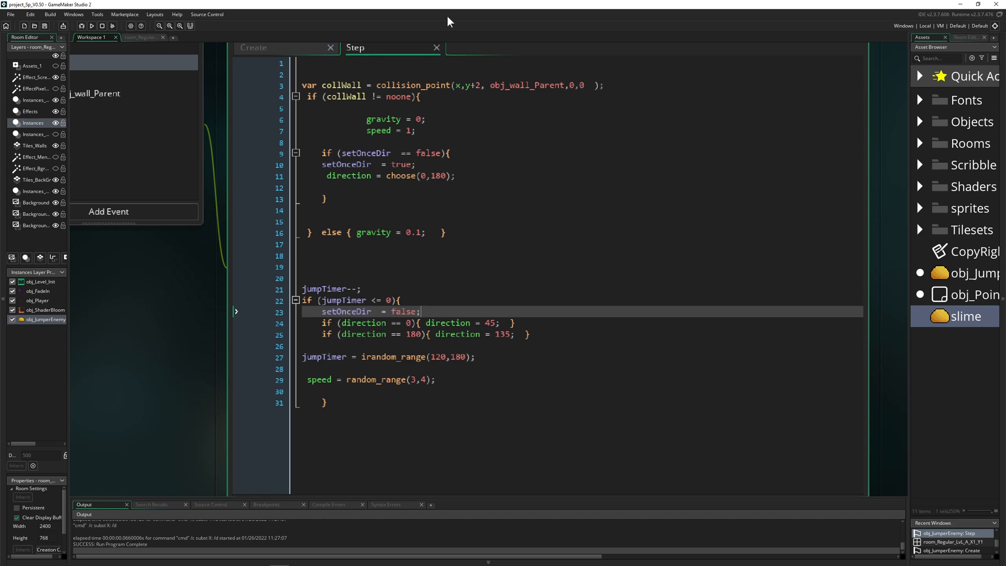
pyautogui.moveTo(478, 260)
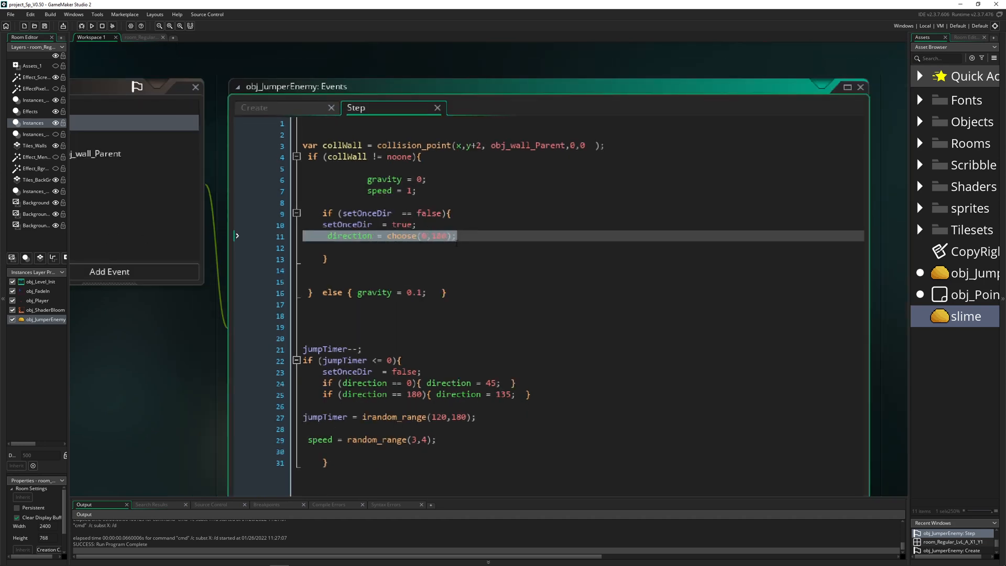
# - Run the game to test, showing the player and slime standing on the floor
pyautogui.click(91, 25)
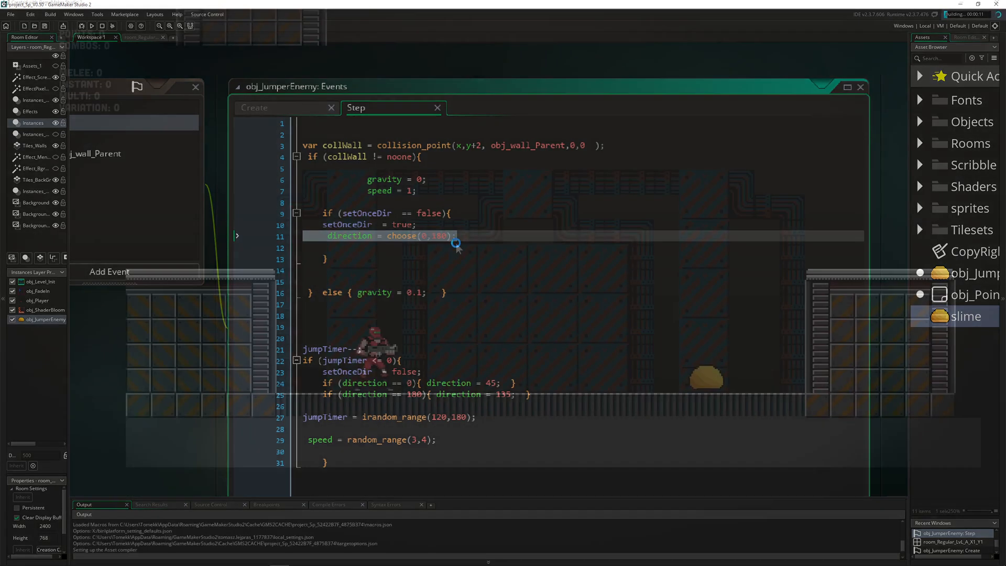
pyautogui.click(90, 25)
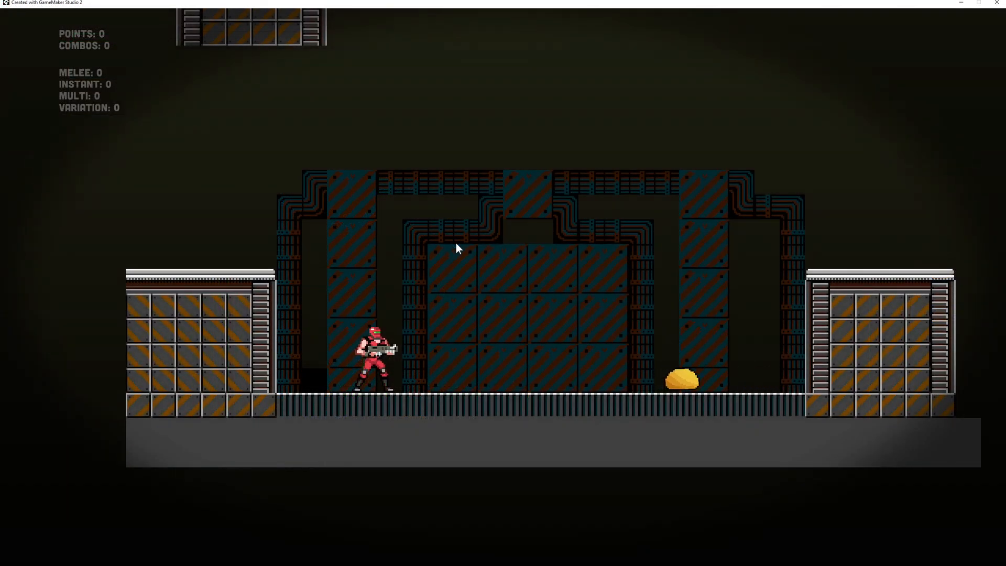